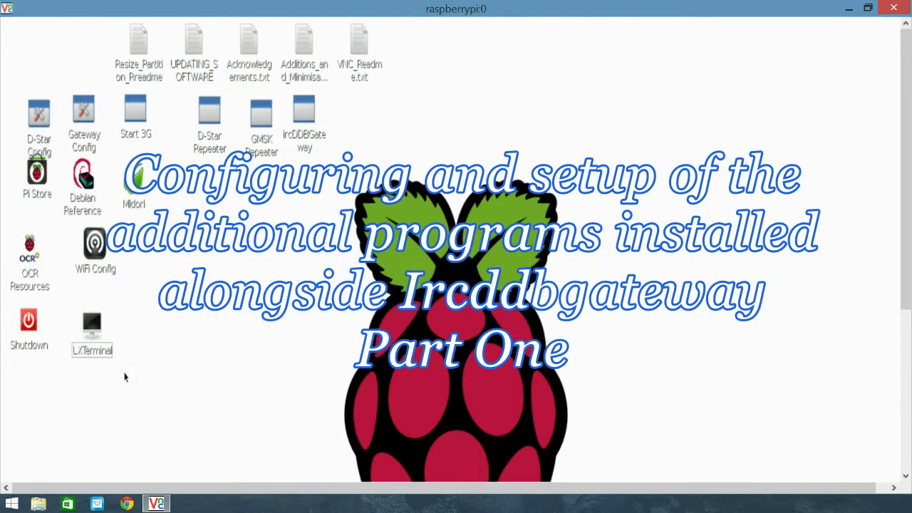
{"action": "mouse_move", "coordinate": [169, 333]}
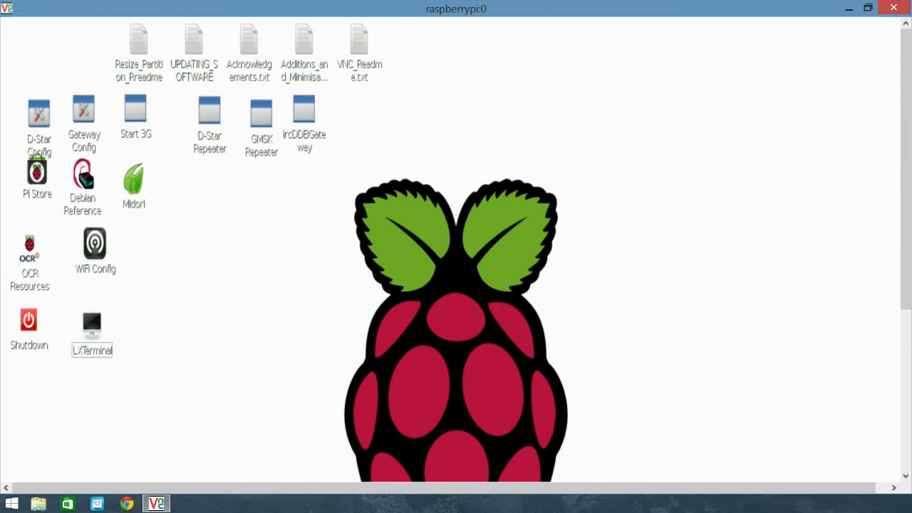
Step: Open LXTerminal and run 'sudo timercontrol &' to start Timer Control in the background
{"action": "left_click", "coordinate": [92, 324]}
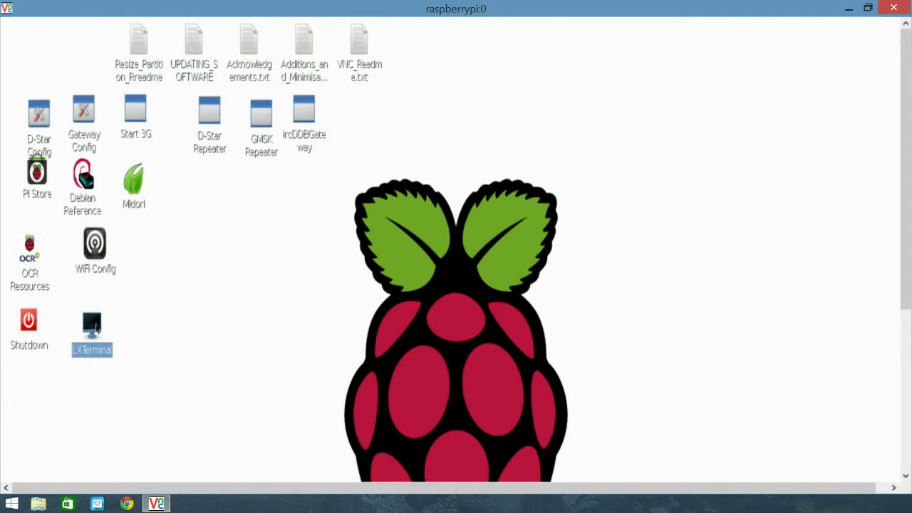
{"action": "mouse_move", "coordinate": [147, 314]}
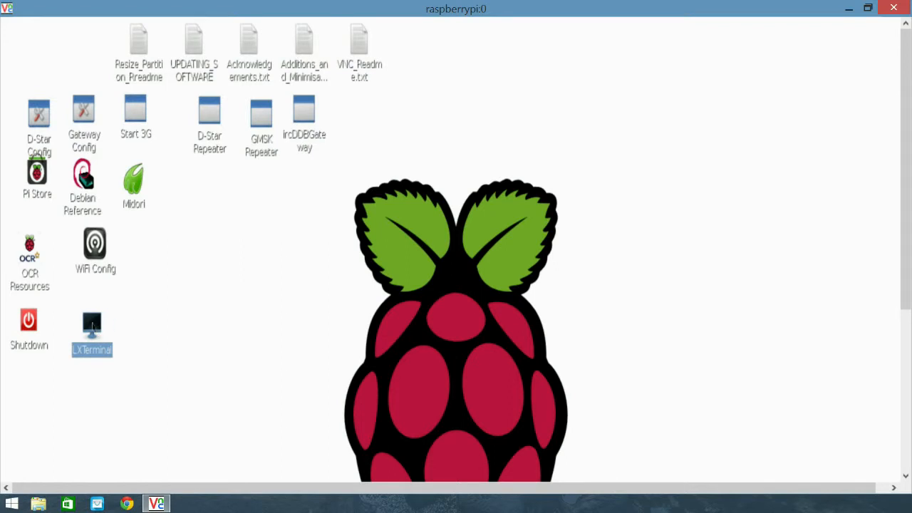
{"action": "mouse_move", "coordinate": [104, 328]}
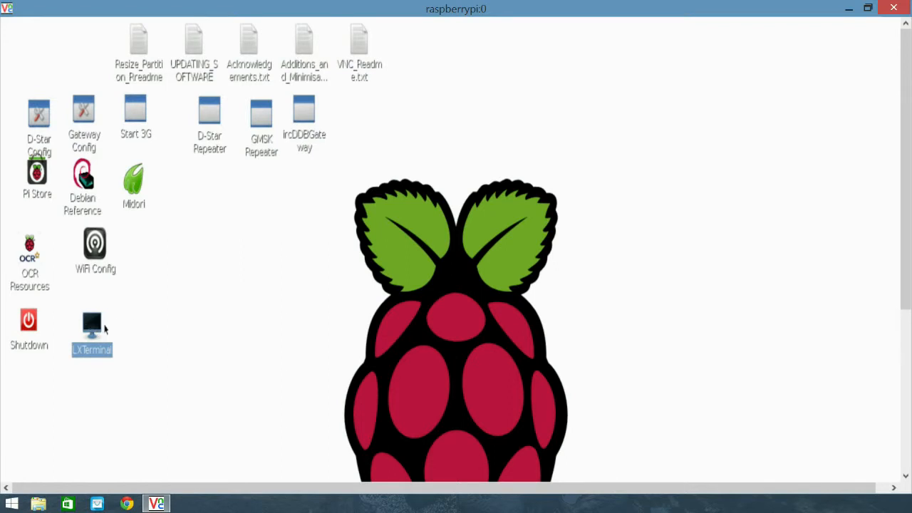
{"action": "mouse_move", "coordinate": [93, 329]}
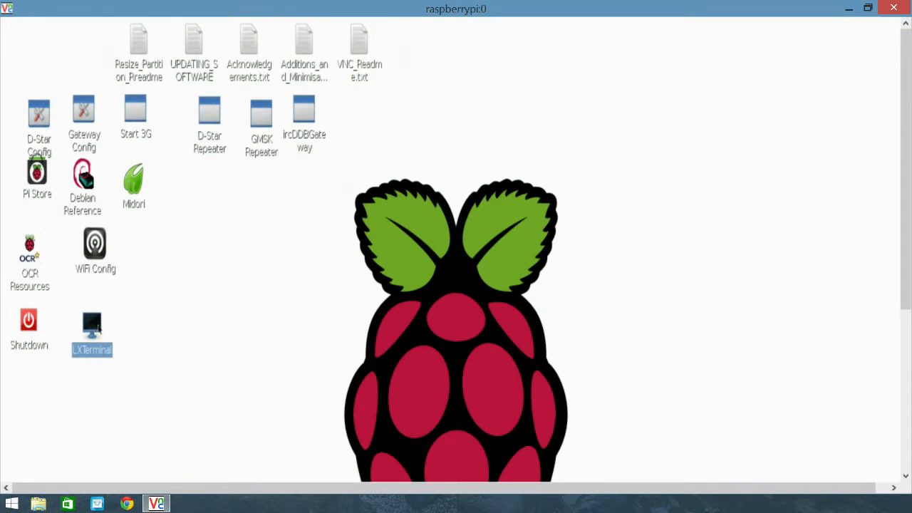
{"action": "double_click", "coordinate": [91, 325]}
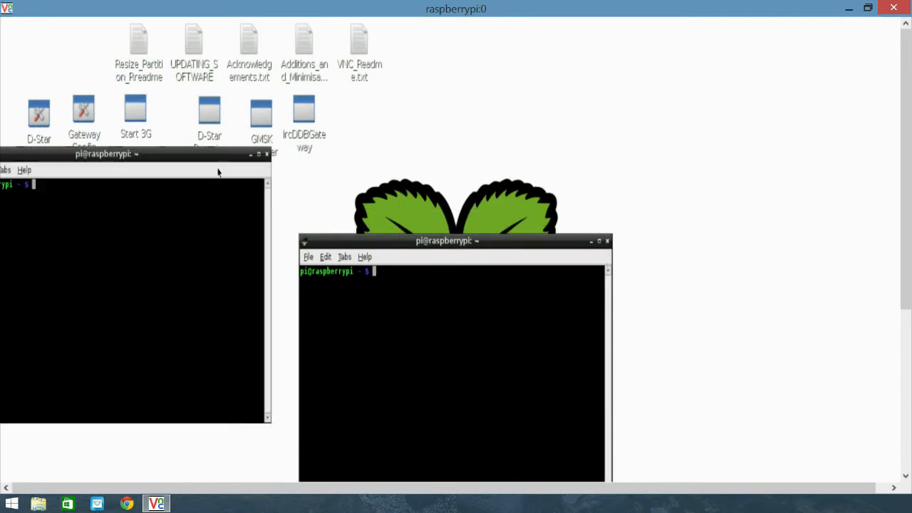
{"action": "left_click", "coordinate": [607, 241]}
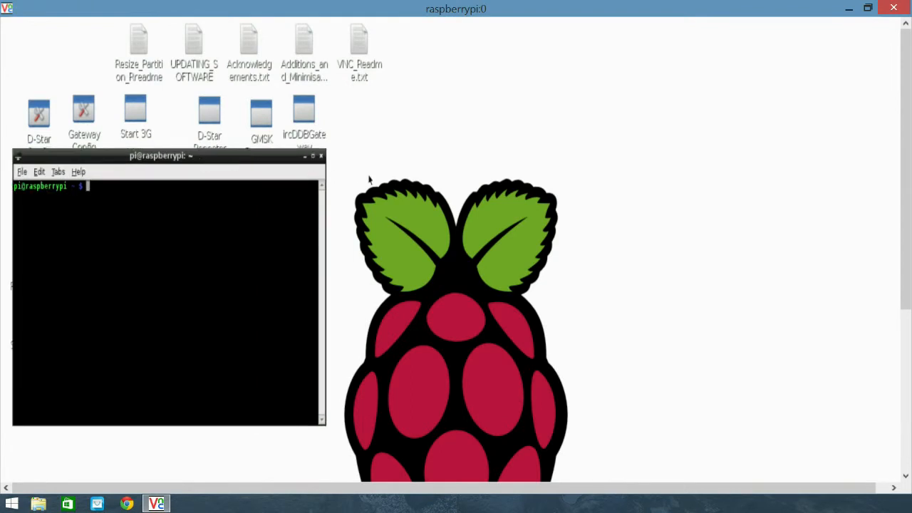
{"action": "mouse_move", "coordinate": [378, 182]}
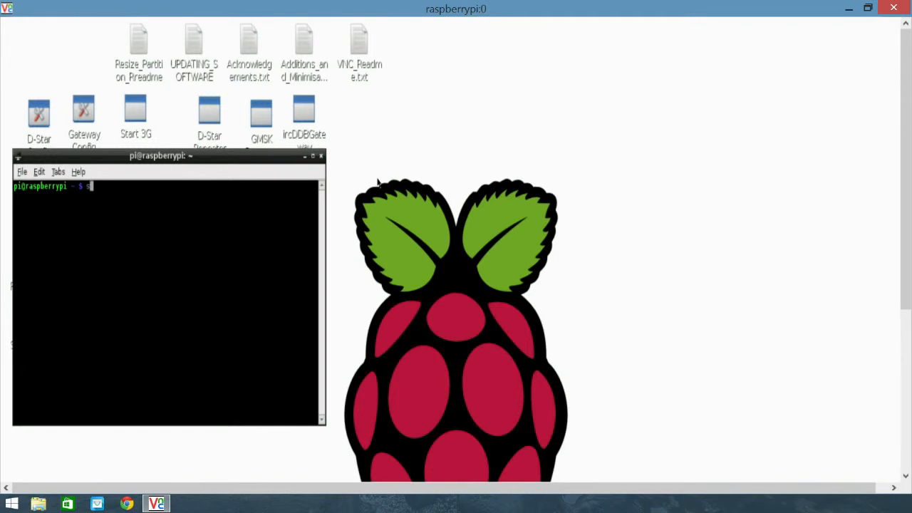
{"action": "type", "text": "sudo timercon"}
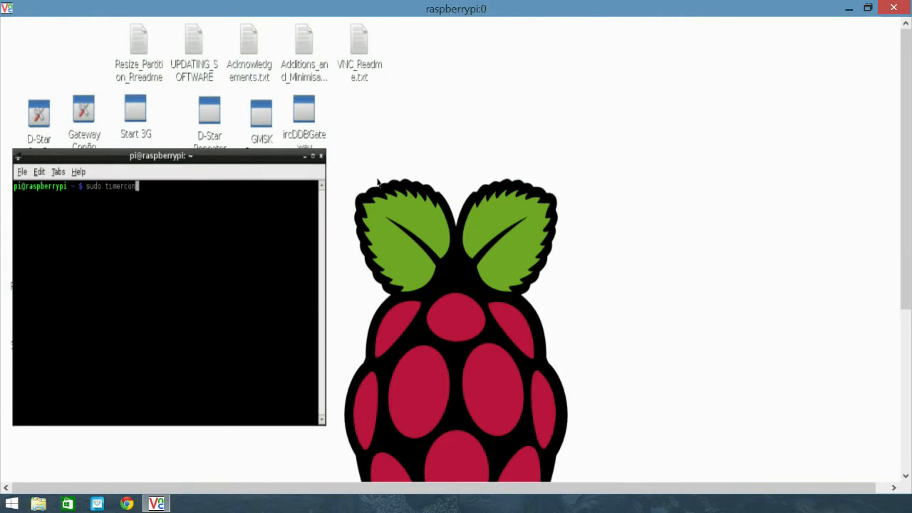
{"action": "type", "text": "trol"}
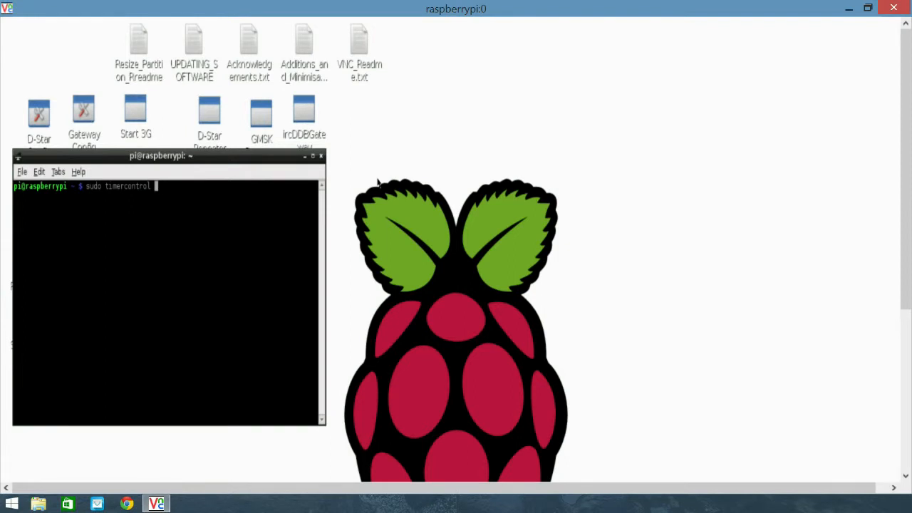
{"action": "type", "text": "&"}
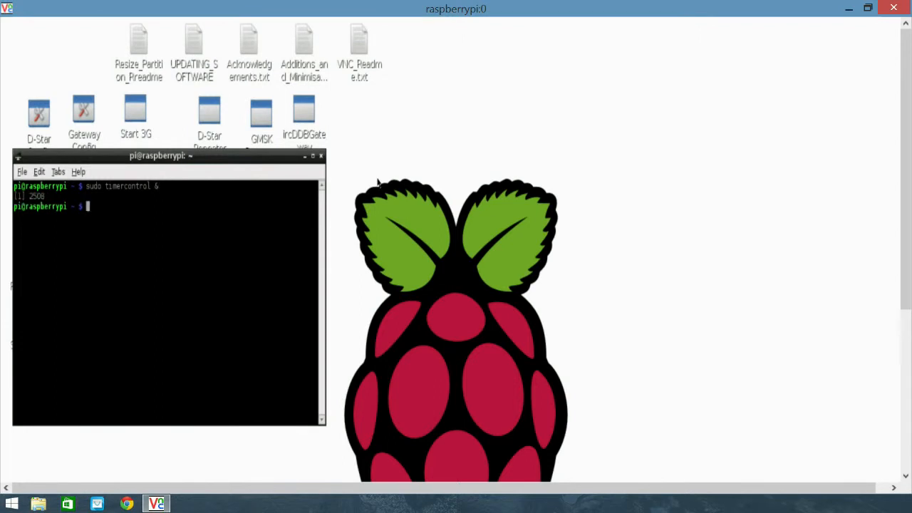
{"action": "key", "text": "Return"}
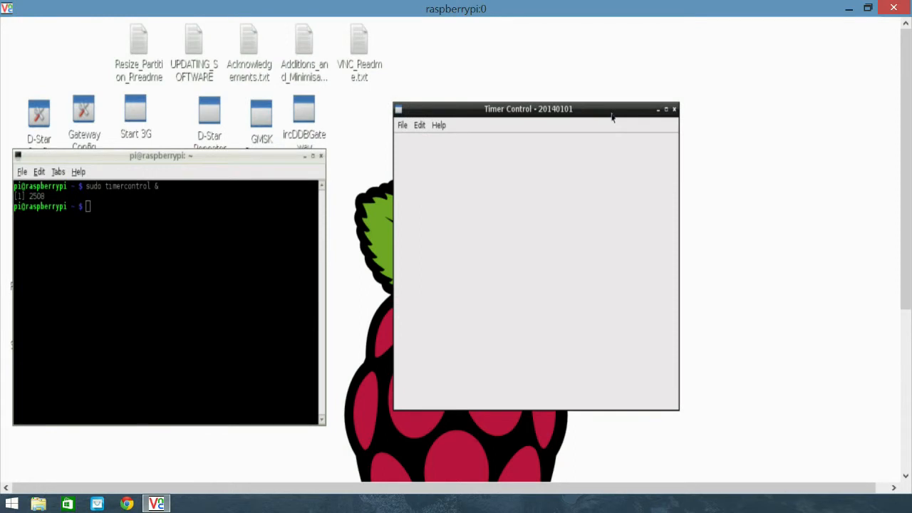
{"action": "mouse_move", "coordinate": [403, 126]}
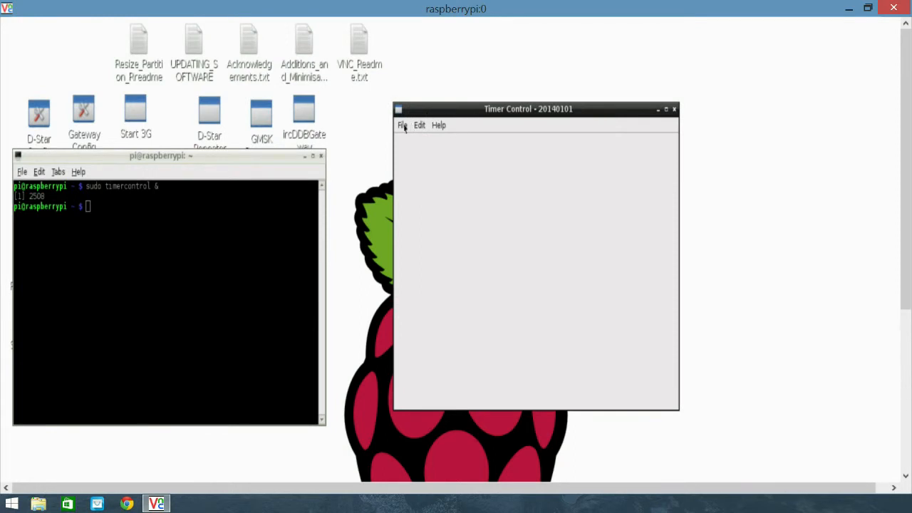
Step: Browse the File and Edit menus, then open Timer Control's Preferences
{"action": "left_click", "coordinate": [402, 125]}
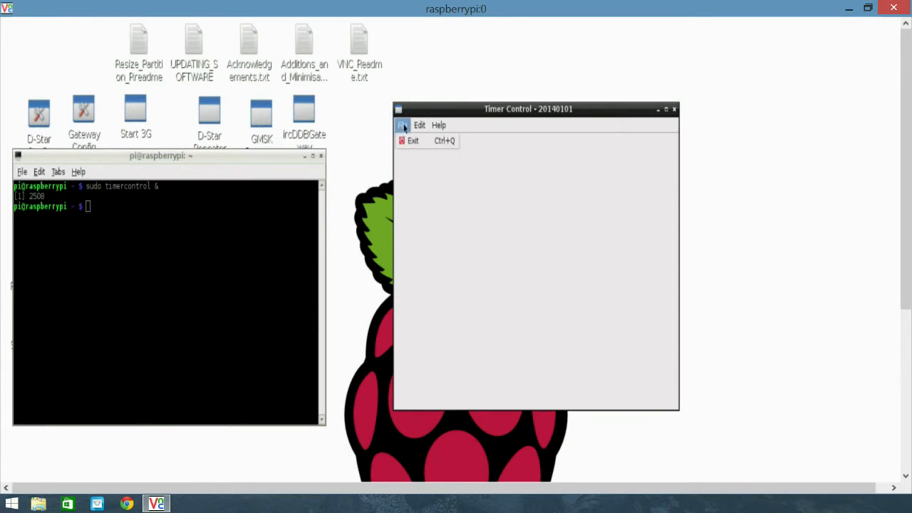
{"action": "left_click", "coordinate": [420, 125]}
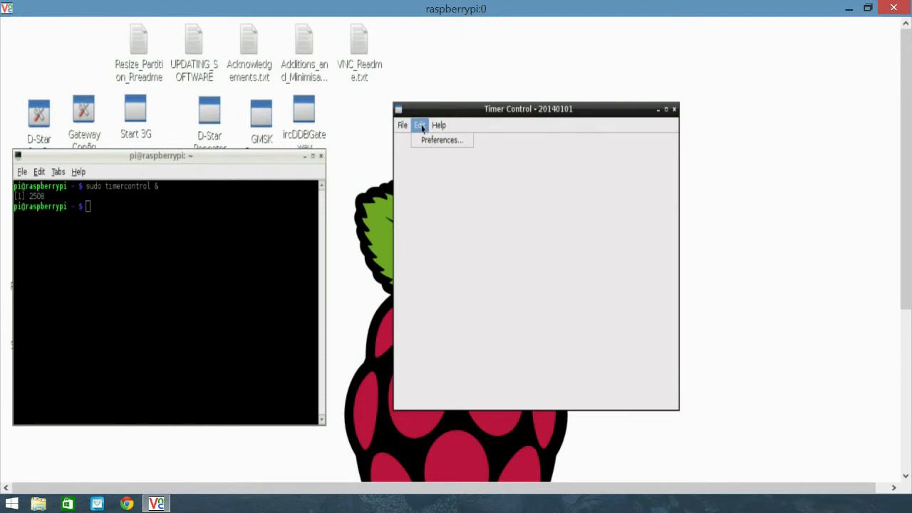
{"action": "left_click", "coordinate": [420, 125]}
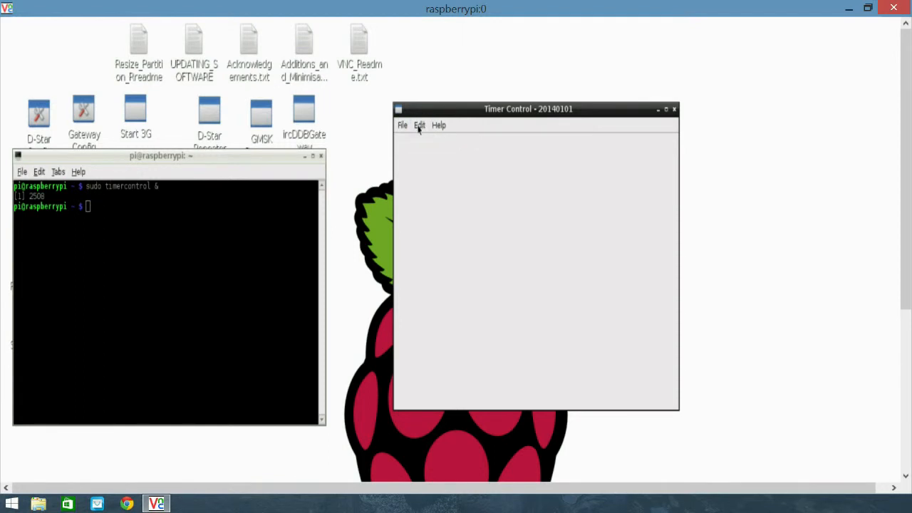
{"action": "left_click", "coordinate": [419, 124]}
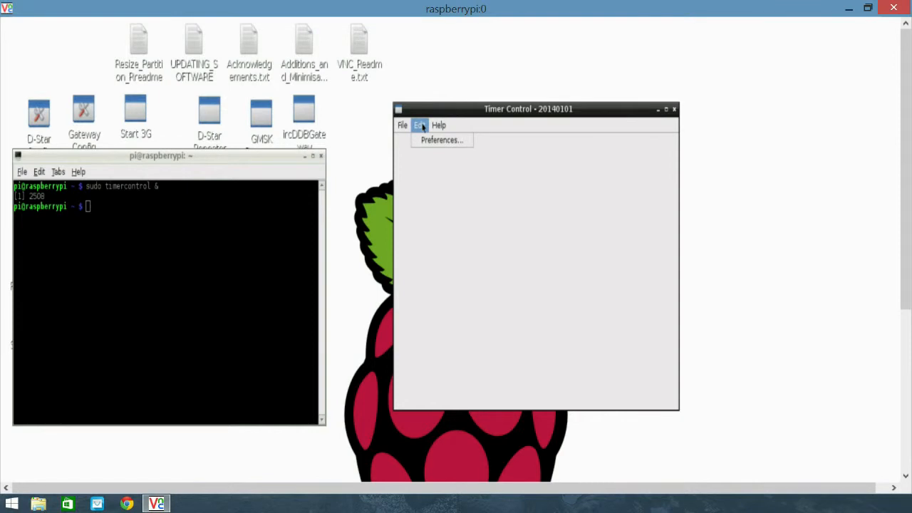
{"action": "mouse_move", "coordinate": [441, 140]}
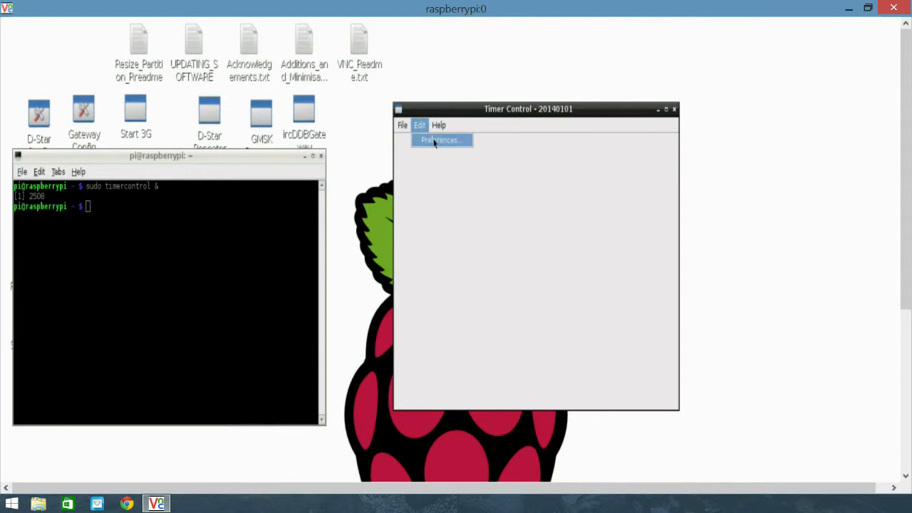
{"action": "left_click", "coordinate": [440, 139]}
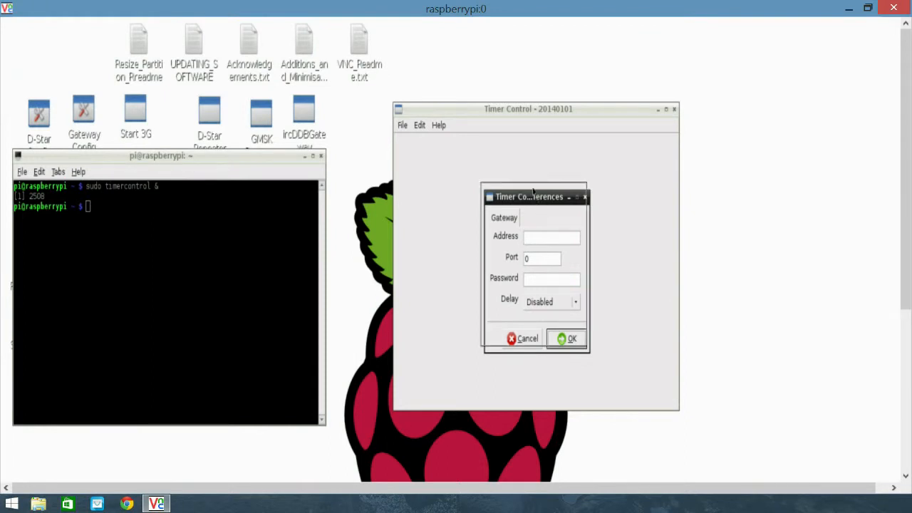
Step: Enter gateway address 127.0.0.1, port 2000 and the password, and set Delay to Enabled
{"action": "left_click_drag", "start_coordinate": [531, 197], "coordinate": [527, 186]}
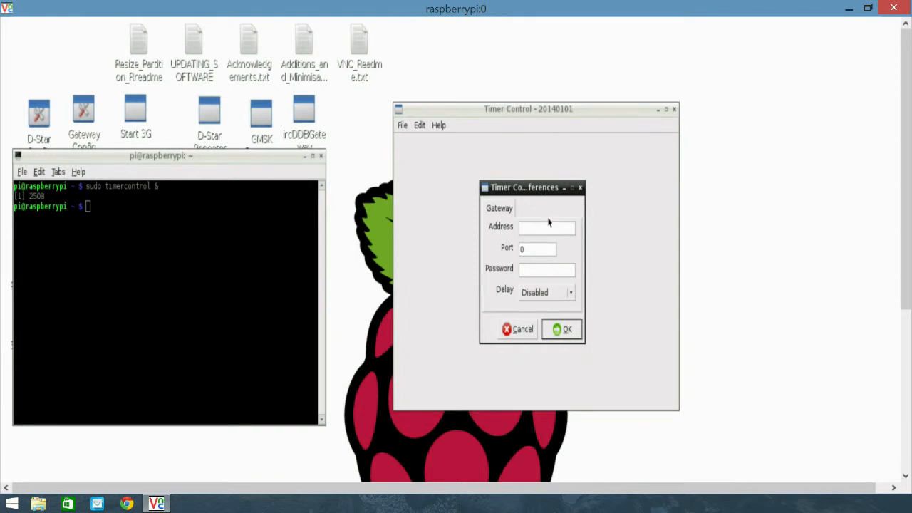
{"action": "left_click", "coordinate": [546, 226]}
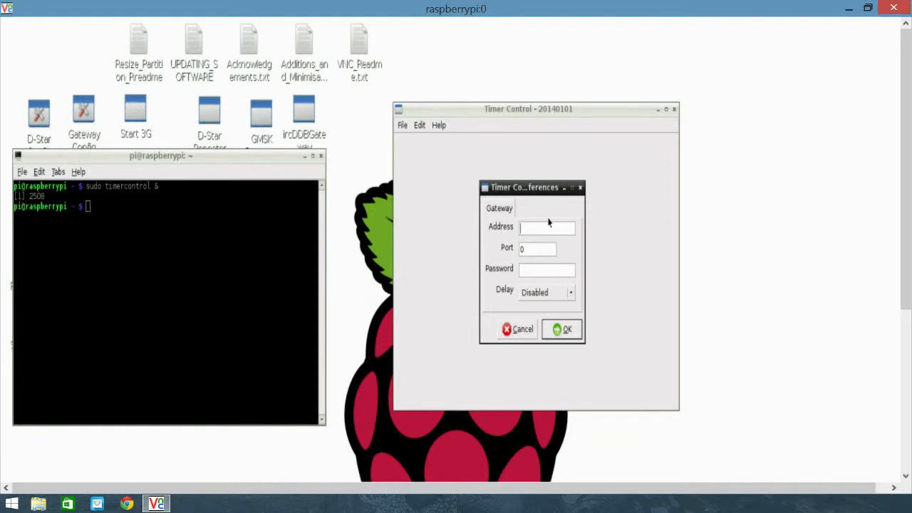
{"action": "left_click", "coordinate": [547, 226]}
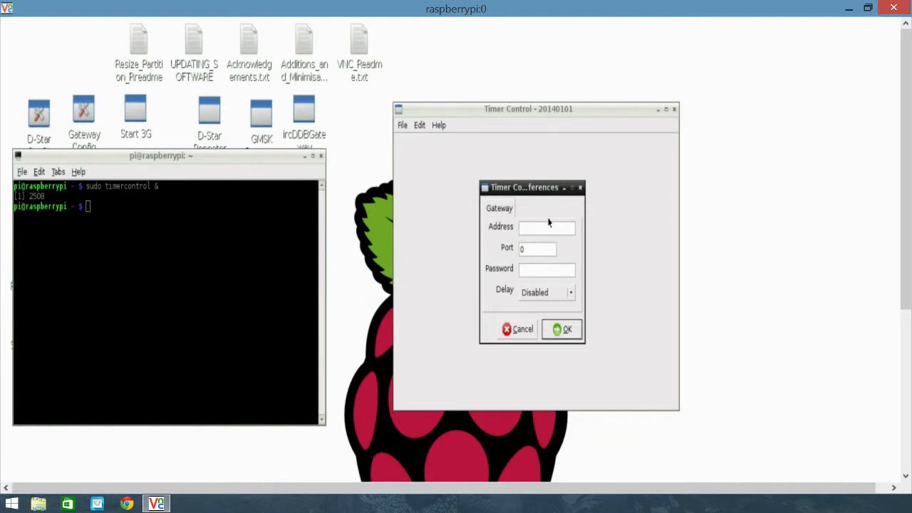
{"action": "type", "text": "127.0.0.1"}
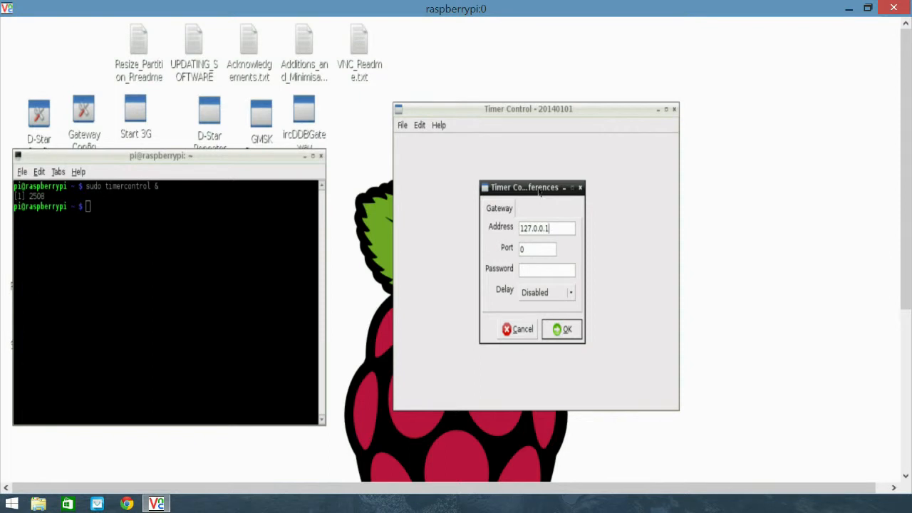
{"action": "left_click_drag", "start_coordinate": [525, 187], "coordinate": [534, 180]}
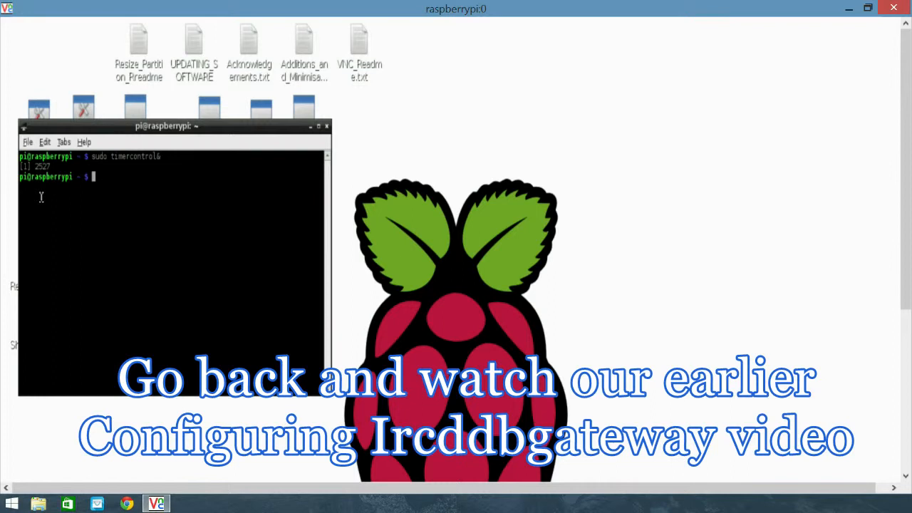
{"action": "type", "text": "sudo timercontrol &"}
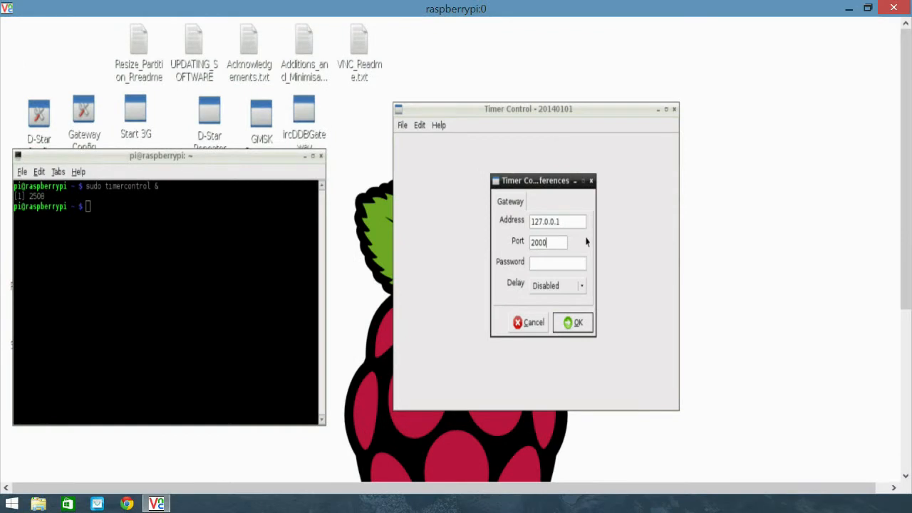
{"action": "left_click", "coordinate": [558, 262]}
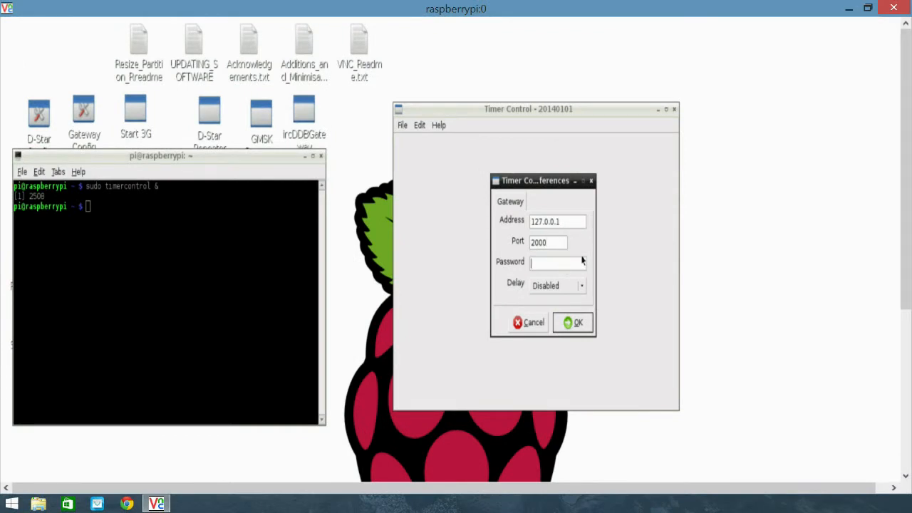
{"action": "left_click", "coordinate": [555, 262]}
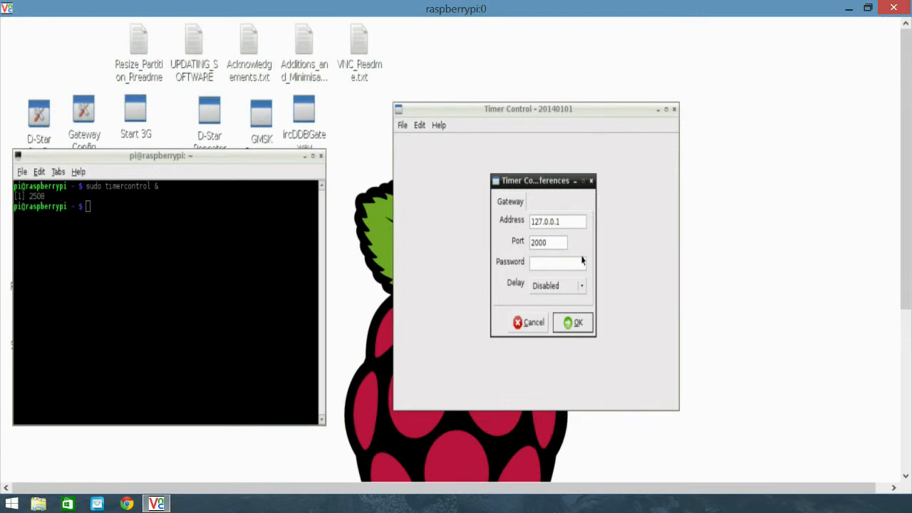
{"action": "left_click", "coordinate": [556, 262]}
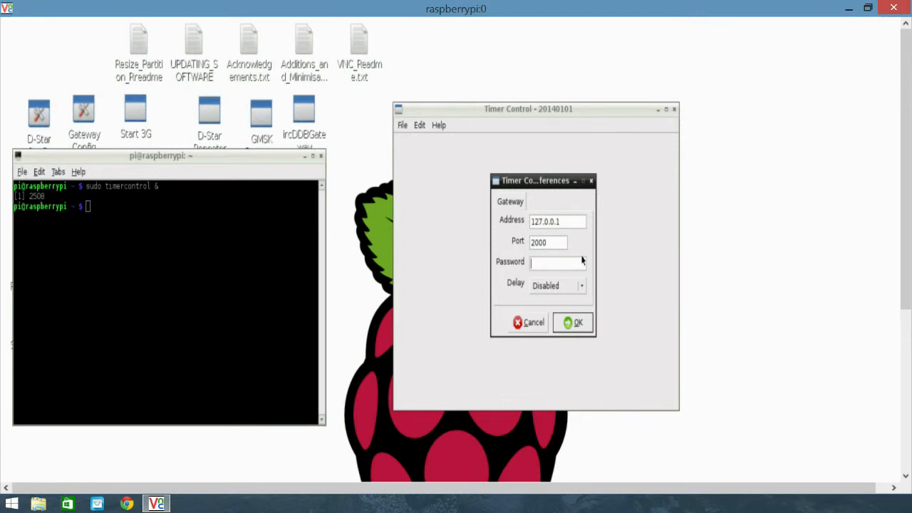
{"action": "left_click", "coordinate": [581, 286]}
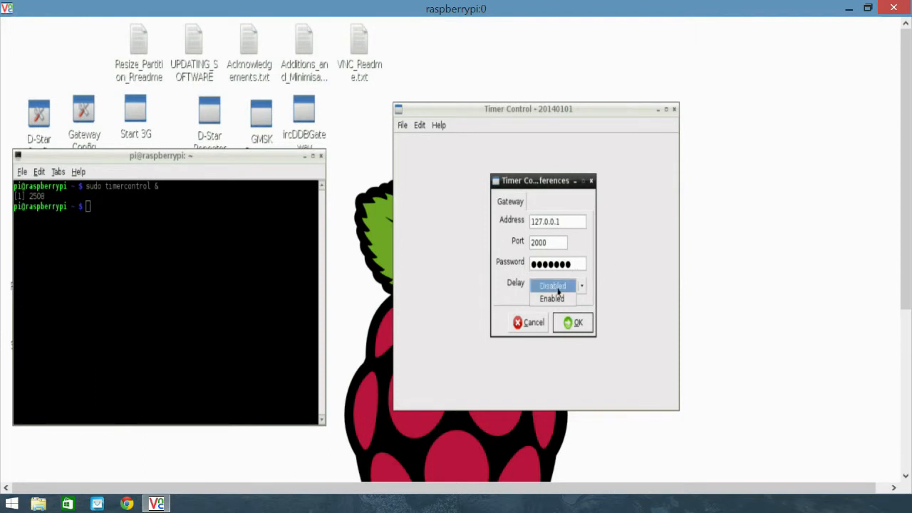
{"action": "left_click", "coordinate": [552, 286]}
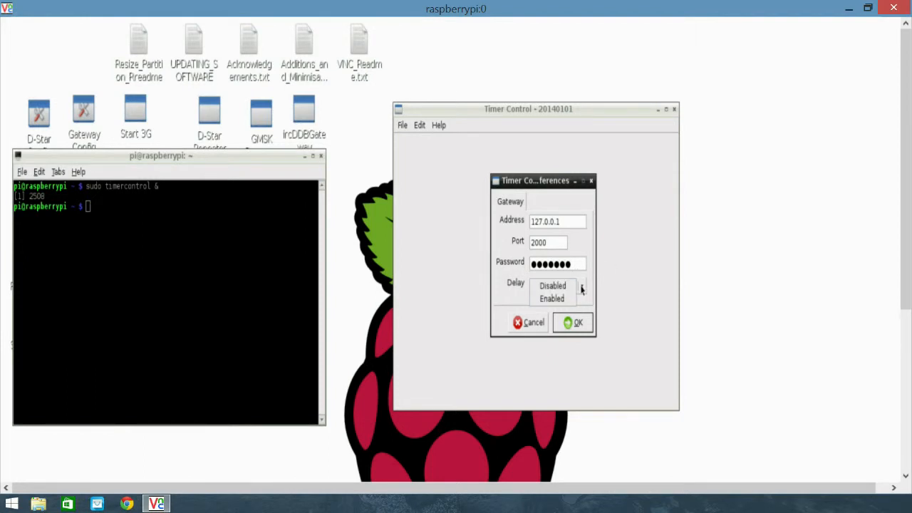
{"action": "left_click", "coordinate": [552, 298]}
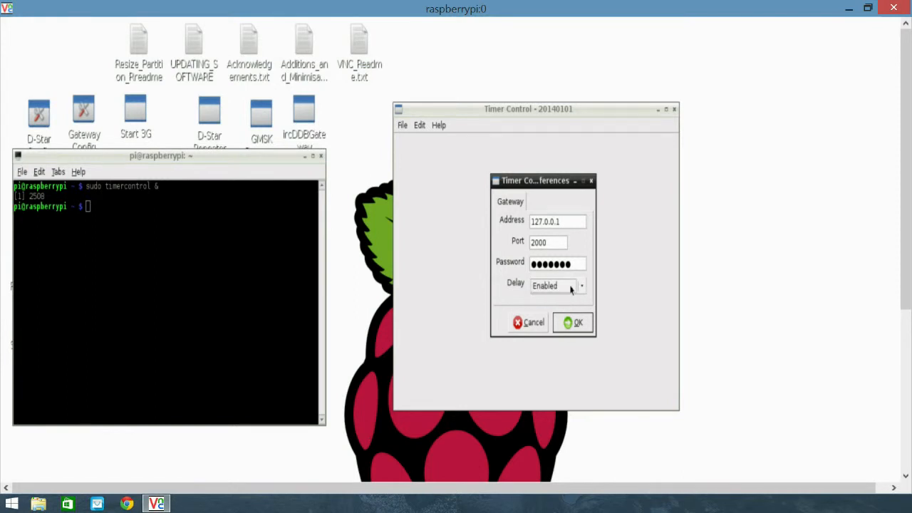
{"action": "mouse_move", "coordinate": [582, 292]}
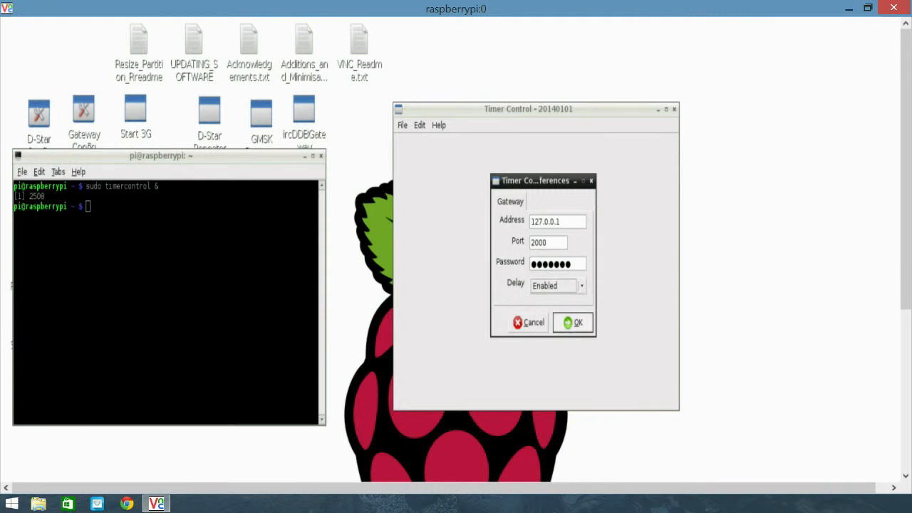
{"action": "mouse_move", "coordinate": [552, 313]}
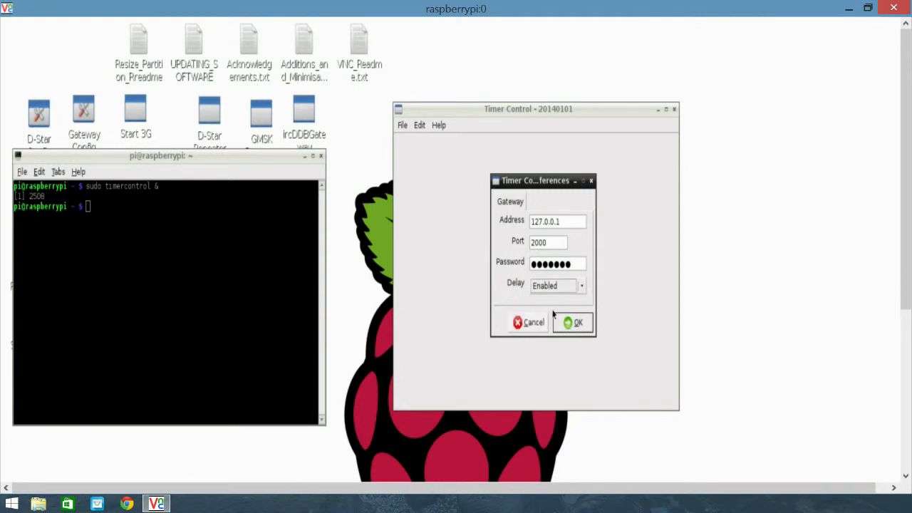
{"action": "mouse_move", "coordinate": [545, 329]}
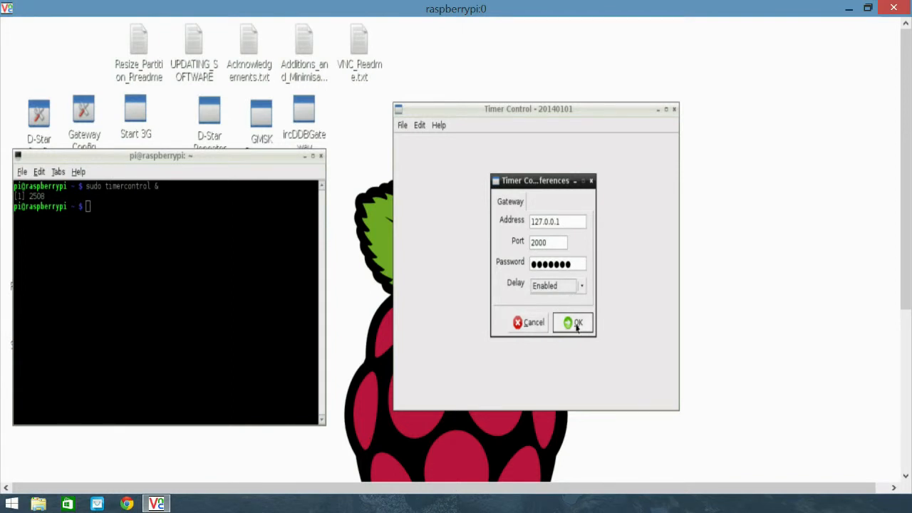
Step: Confirm the gateway preferences, dismiss the restart notice, and exit Timer Control
{"action": "left_click", "coordinate": [573, 322]}
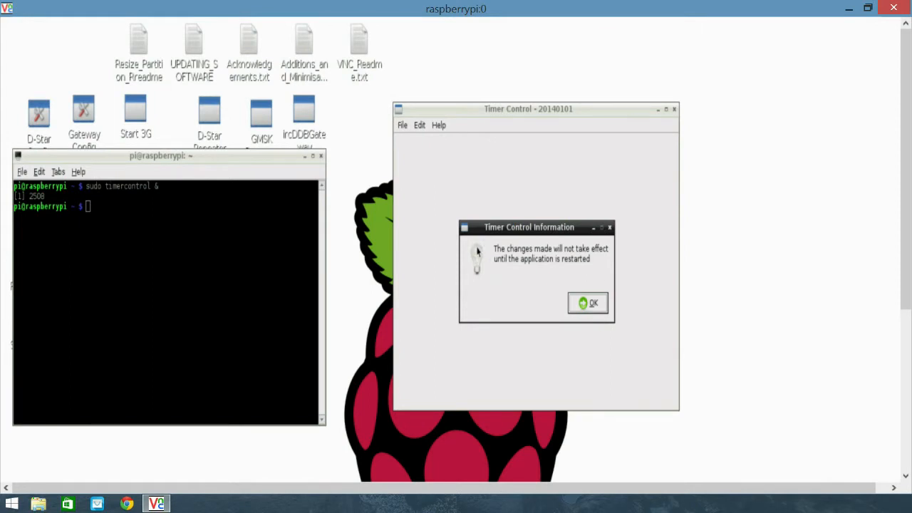
{"action": "mouse_move", "coordinate": [605, 327]}
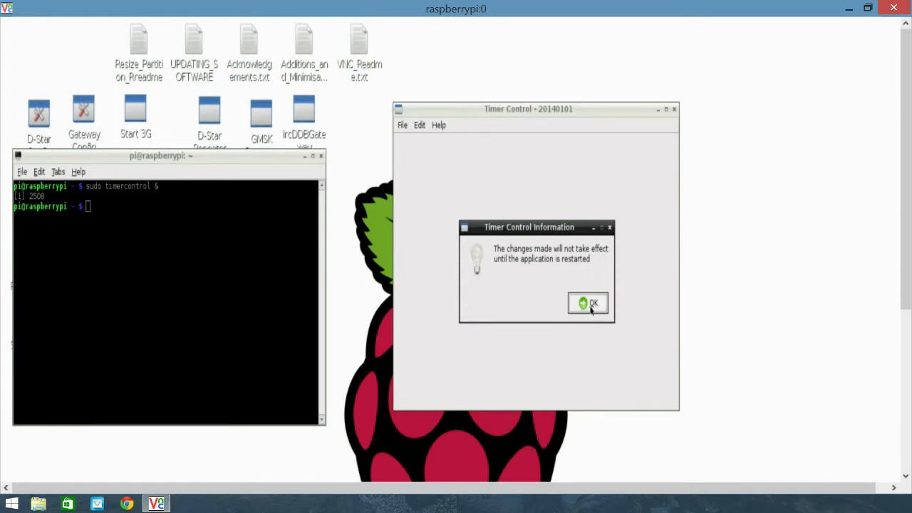
{"action": "left_click", "coordinate": [588, 302]}
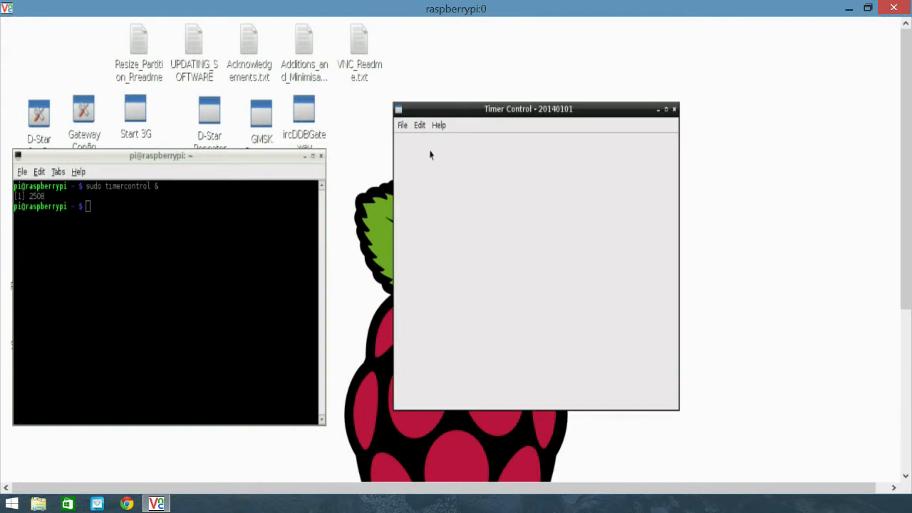
{"action": "left_click", "coordinate": [403, 125]}
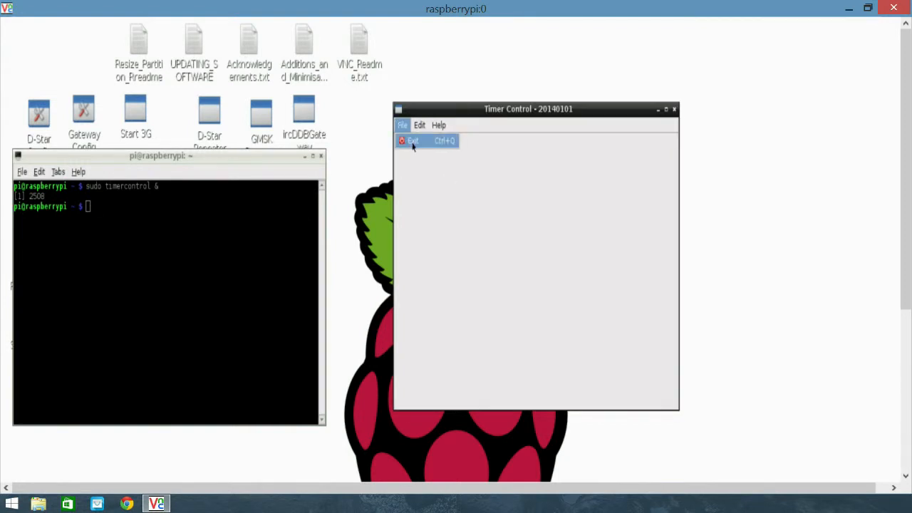
{"action": "left_click", "coordinate": [413, 141]}
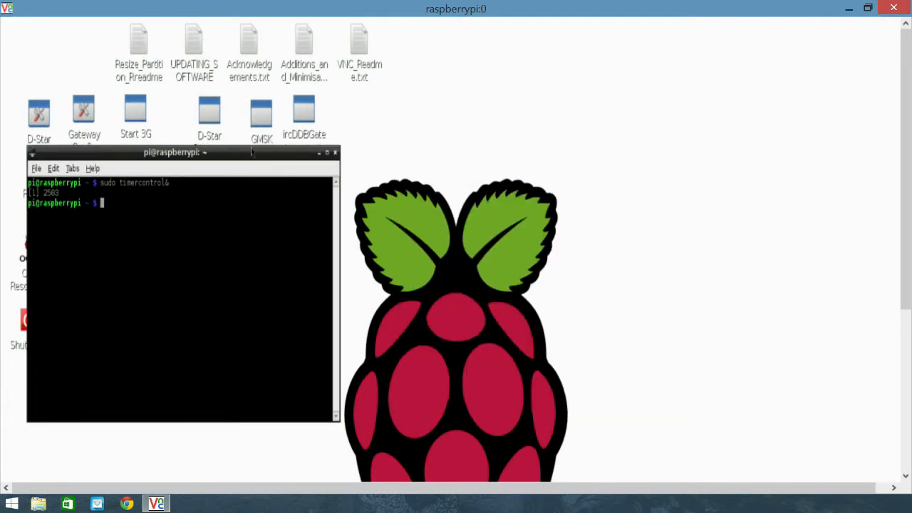
{"action": "mouse_move", "coordinate": [262, 139]}
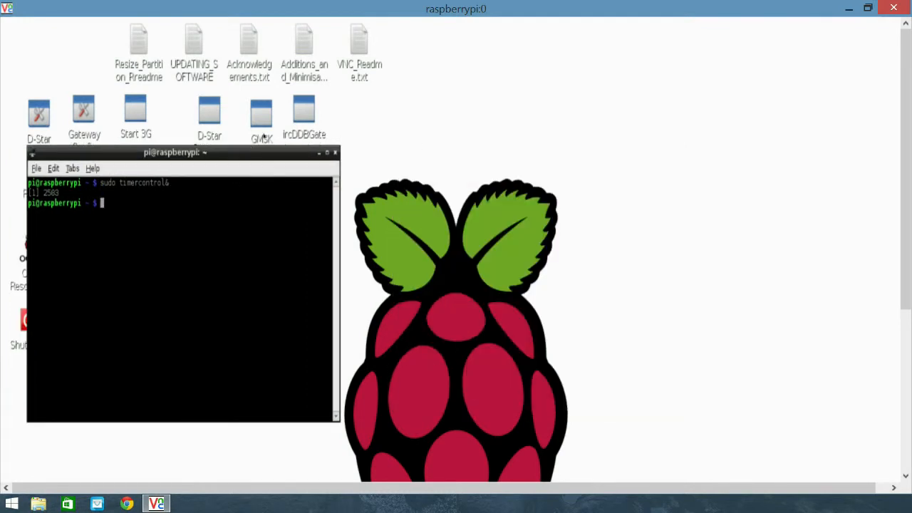
Step: Relaunch Timer Control in the background with 'sudo timercontrol&'
{"action": "type", "text": "sudo timercontrol&"}
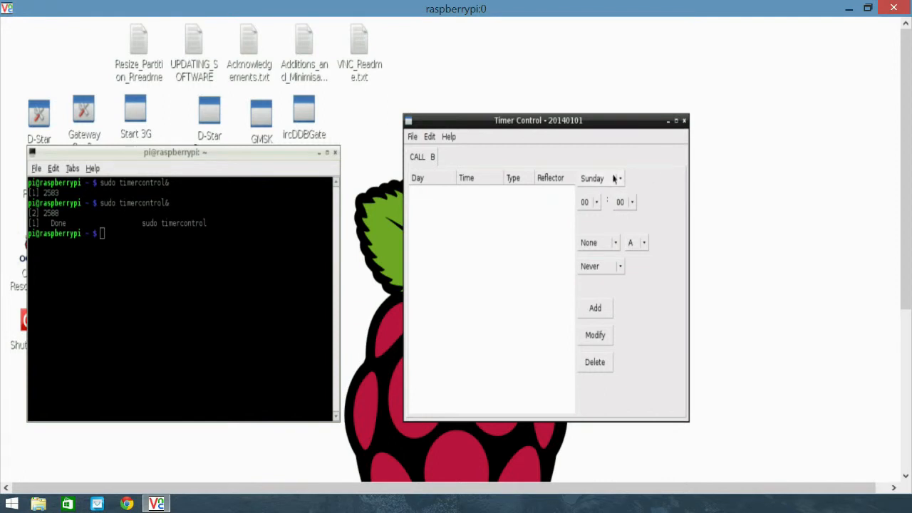
{"action": "mouse_move", "coordinate": [620, 190]}
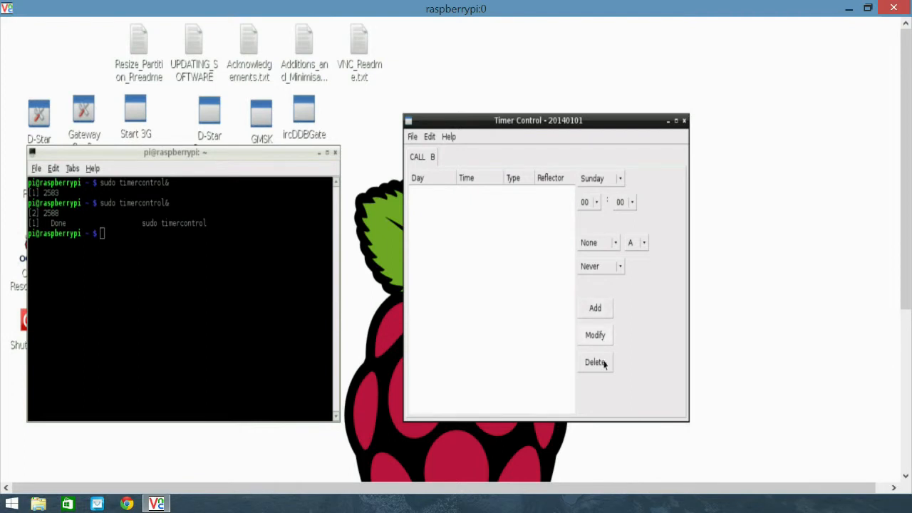
{"action": "mouse_move", "coordinate": [661, 185]}
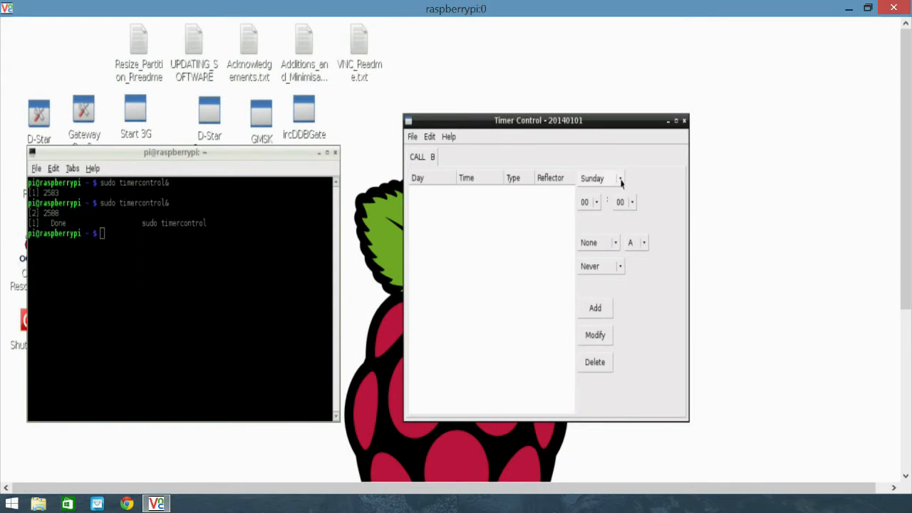
Step: Choose day Sunday, hour 09, reflector DCS005 and module B for a new entry
{"action": "left_click", "coordinate": [620, 178]}
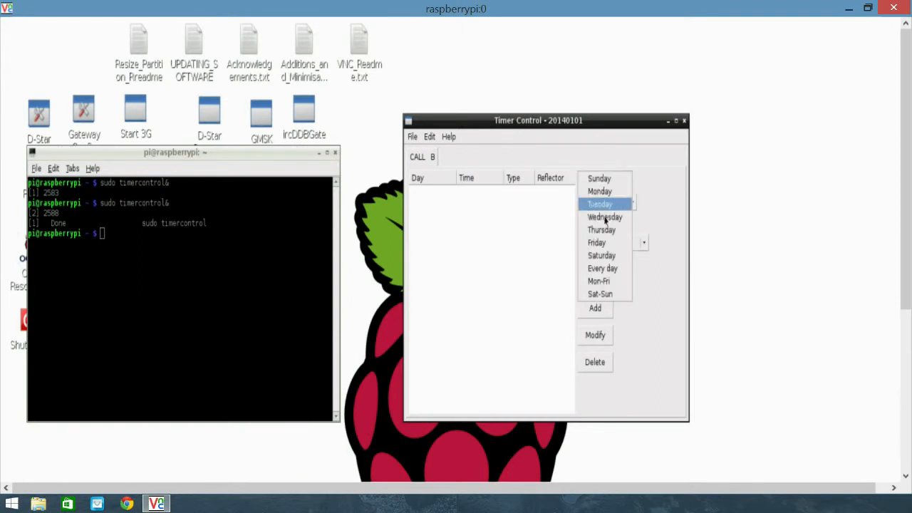
{"action": "left_click", "coordinate": [599, 178]}
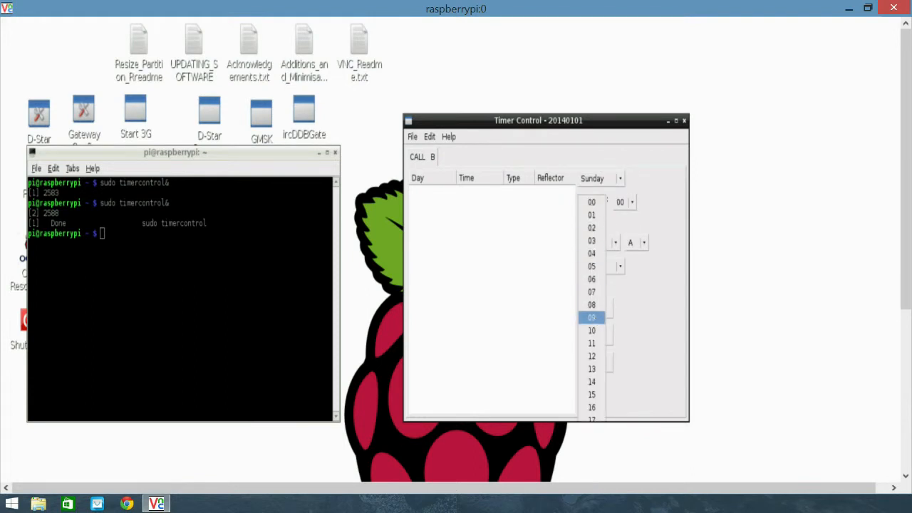
{"action": "left_click", "coordinate": [591, 317]}
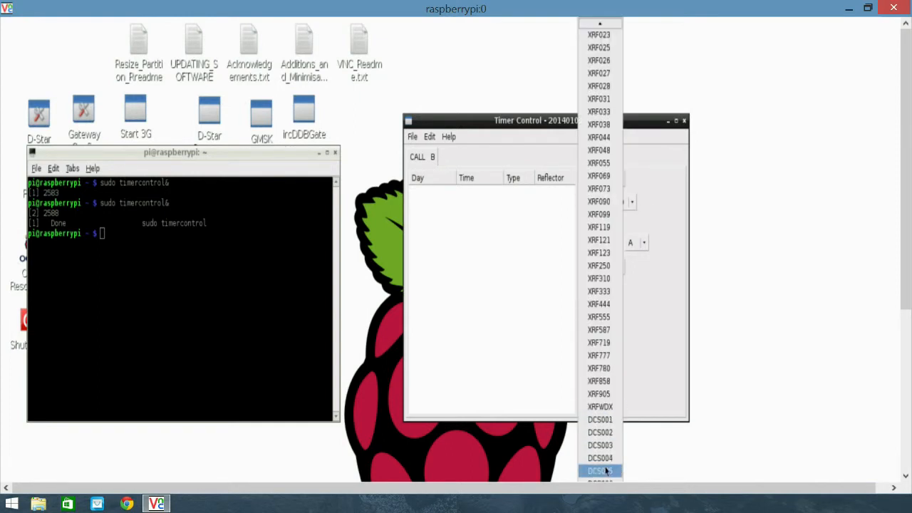
{"action": "left_click", "coordinate": [600, 470]}
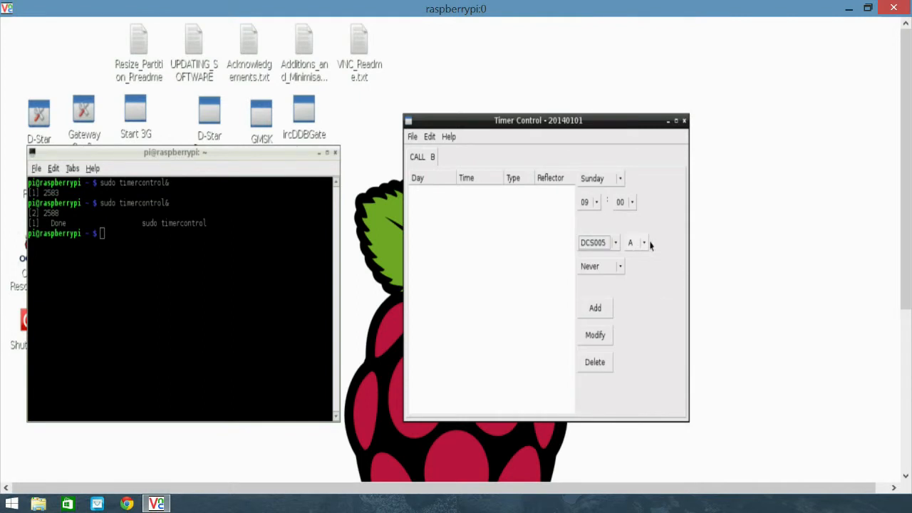
{"action": "left_click", "coordinate": [644, 242]}
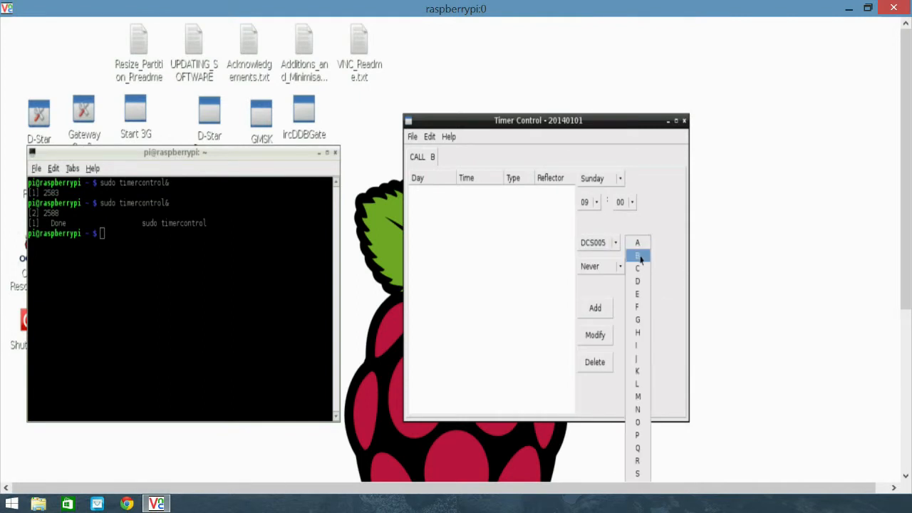
{"action": "left_click", "coordinate": [636, 255]}
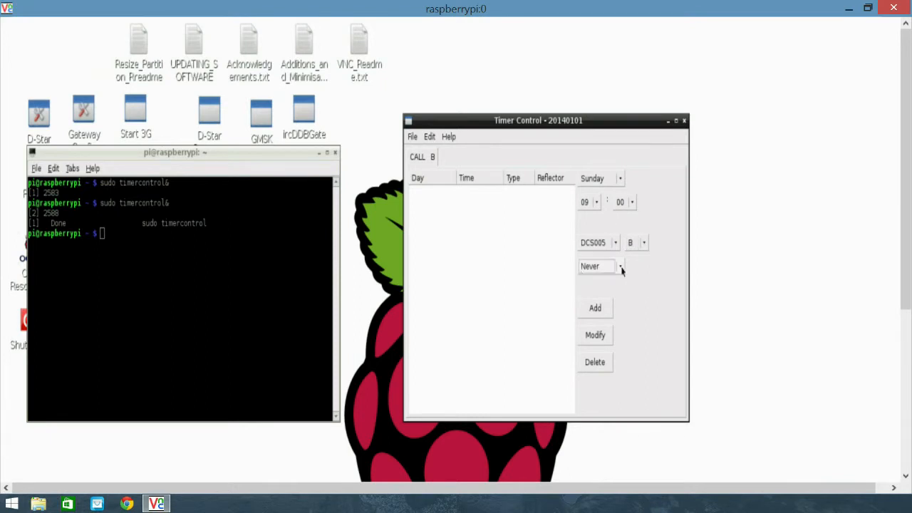
Step: Set the link type to 20 minutes, then to 25 minutes, and add the Sunday 09:00 entry
{"action": "left_click", "coordinate": [620, 266]}
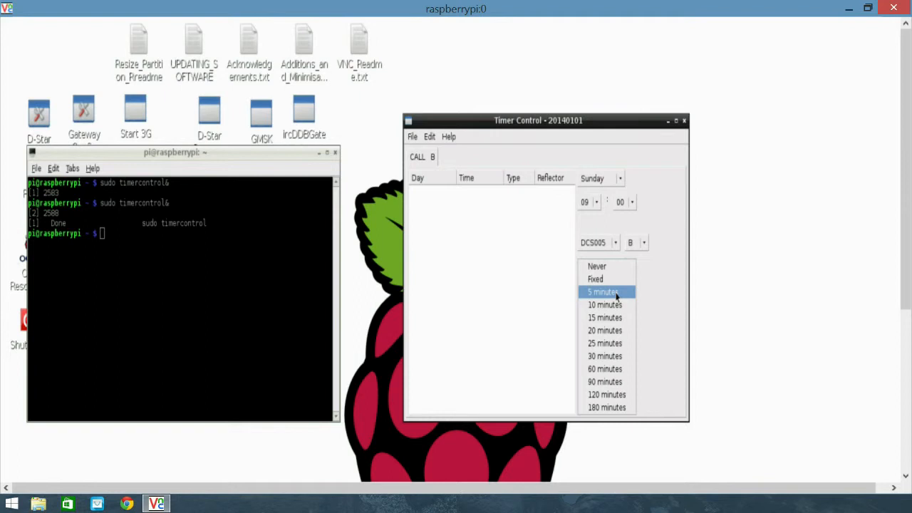
{"action": "mouse_move", "coordinate": [604, 304]}
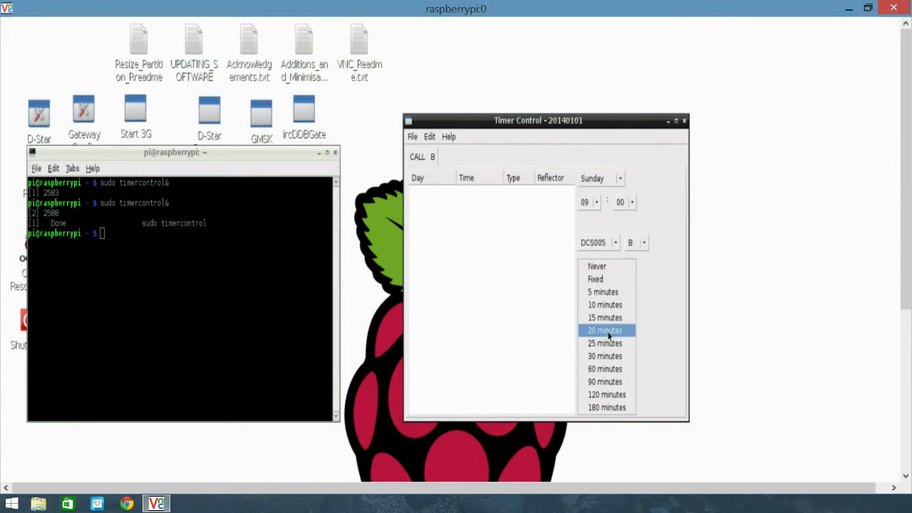
{"action": "left_click", "coordinate": [604, 330]}
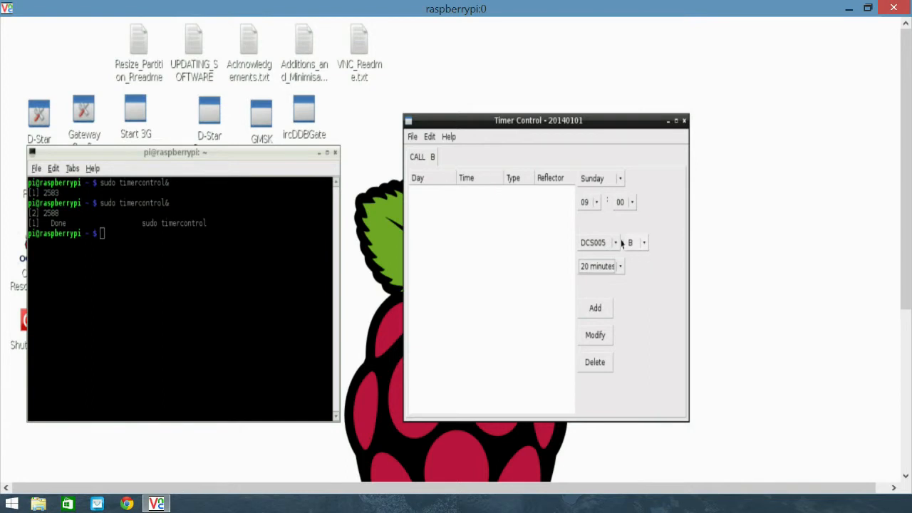
{"action": "mouse_move", "coordinate": [590, 273]}
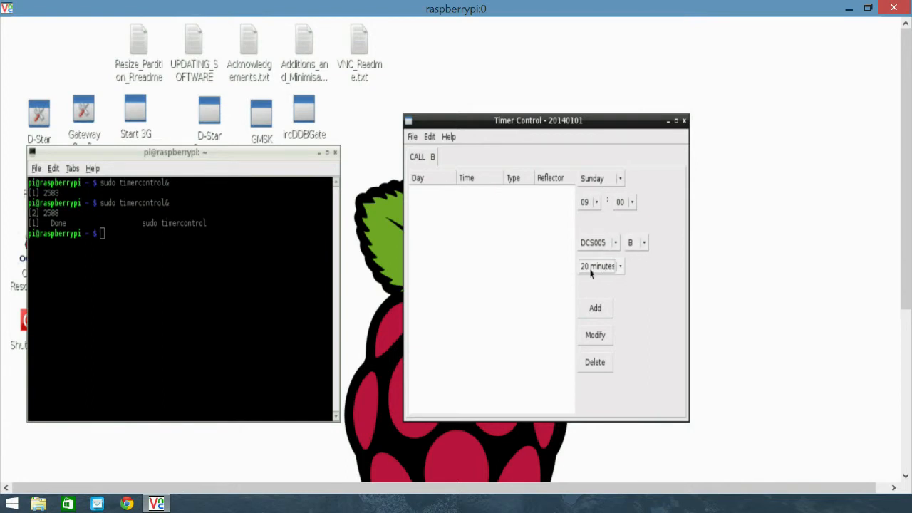
{"action": "left_click", "coordinate": [619, 266]}
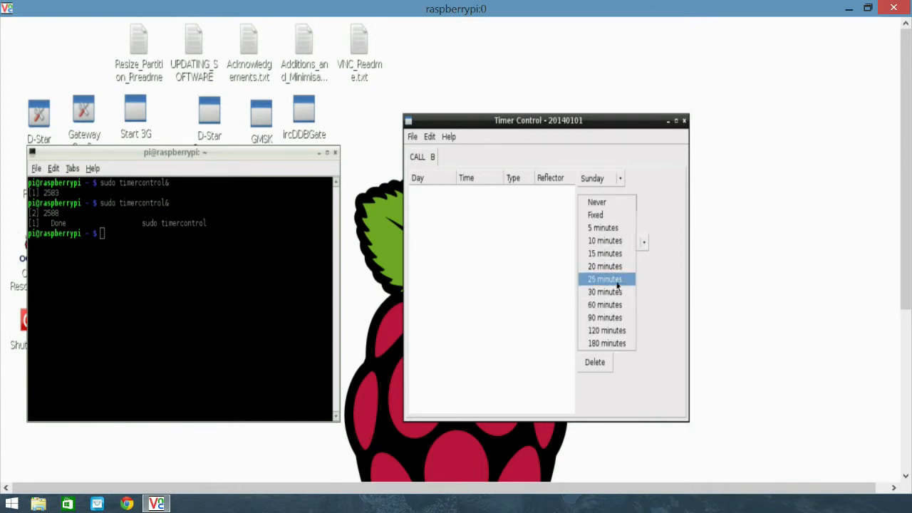
{"action": "mouse_move", "coordinate": [609, 279]}
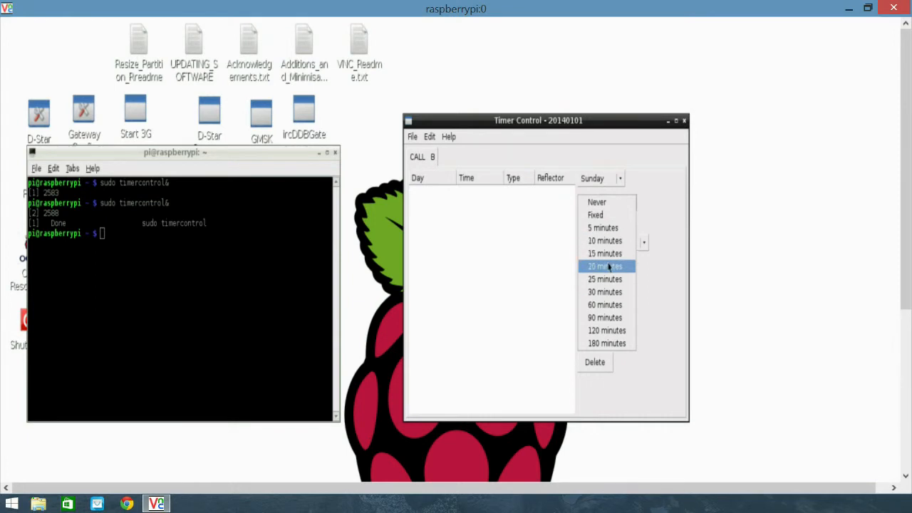
{"action": "left_click", "coordinate": [604, 278]}
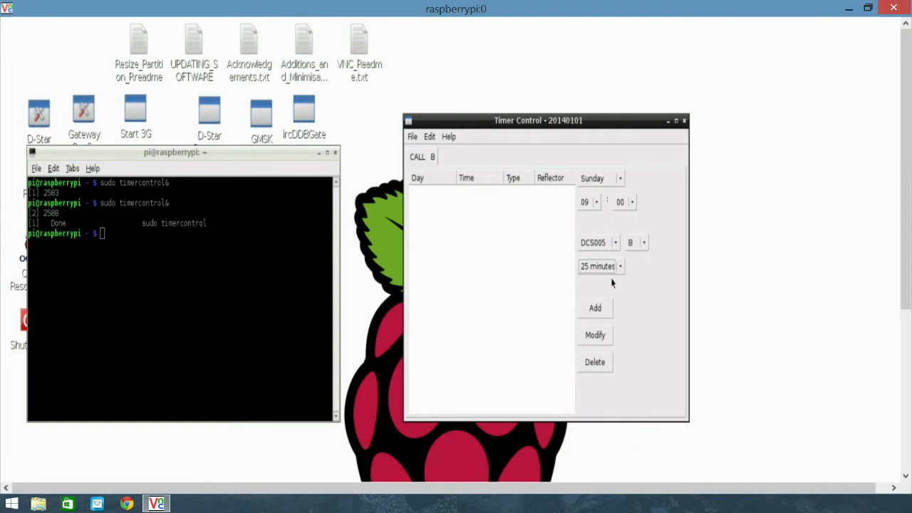
{"action": "left_click", "coordinate": [595, 308]}
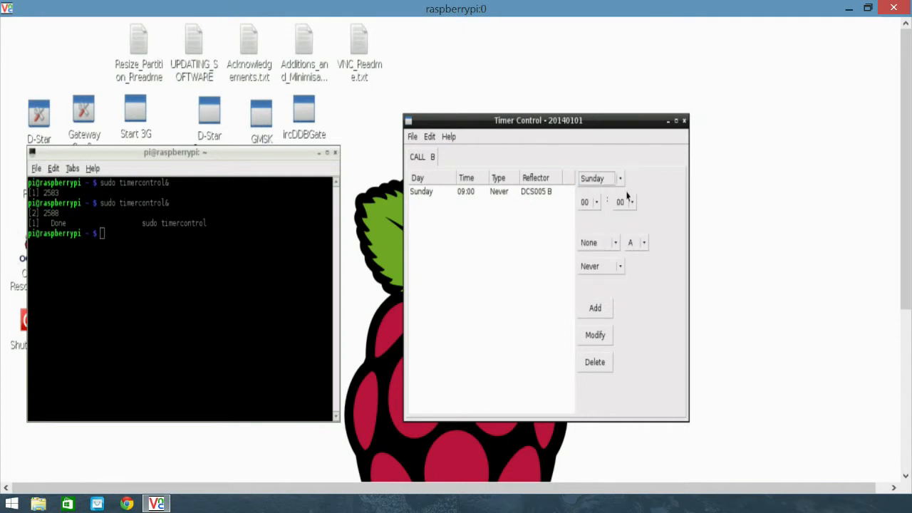
{"action": "left_click", "coordinate": [584, 201]}
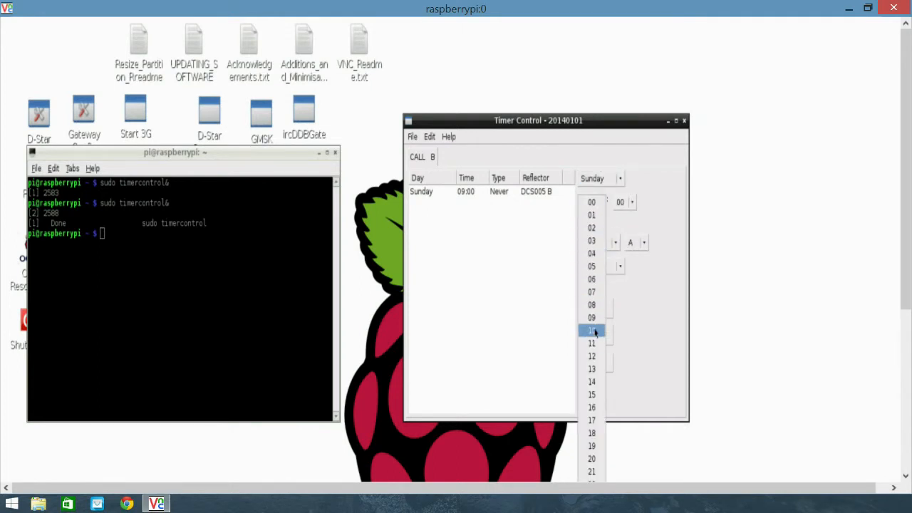
{"action": "left_click", "coordinate": [592, 330]}
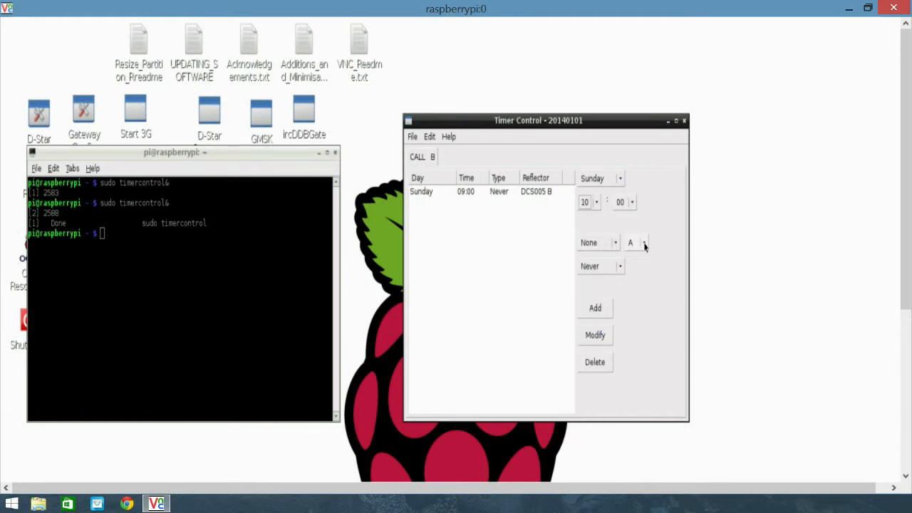
{"action": "left_click", "coordinate": [630, 242]}
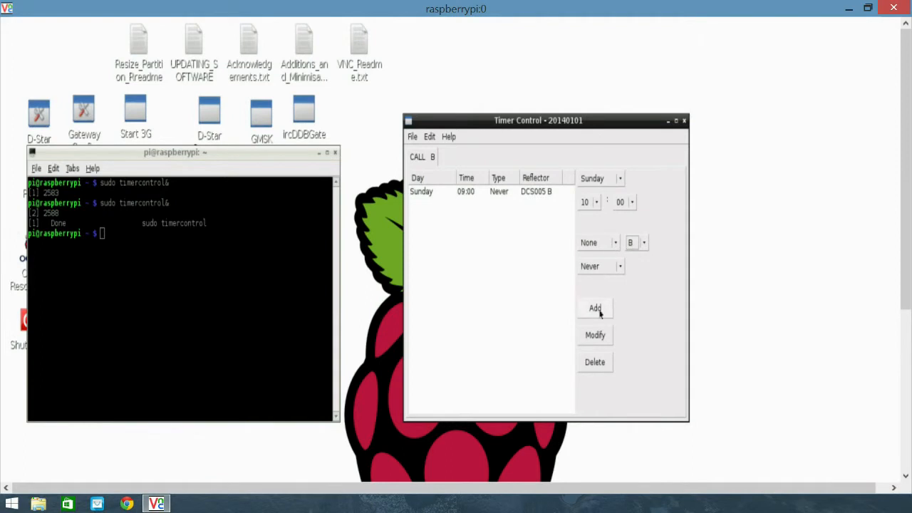
{"action": "left_click", "coordinate": [595, 308]}
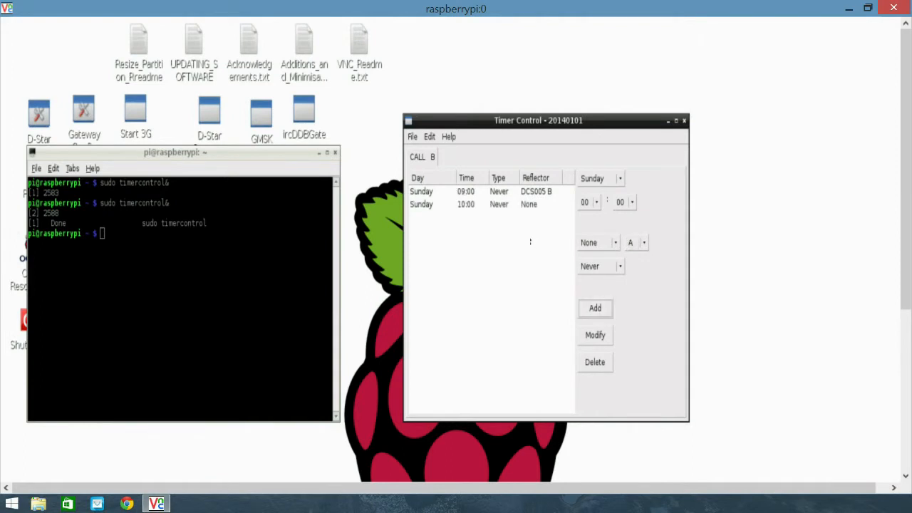
{"action": "mouse_move", "coordinate": [474, 207]}
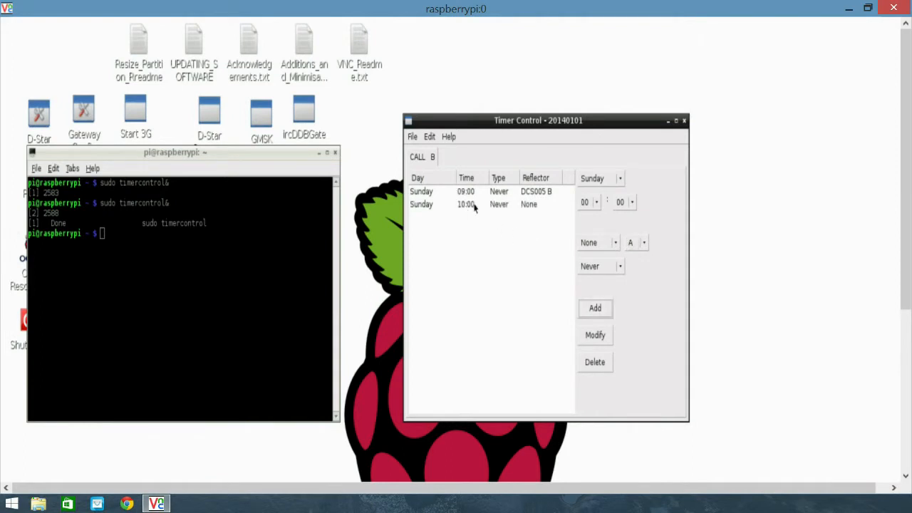
{"action": "mouse_move", "coordinate": [550, 207]}
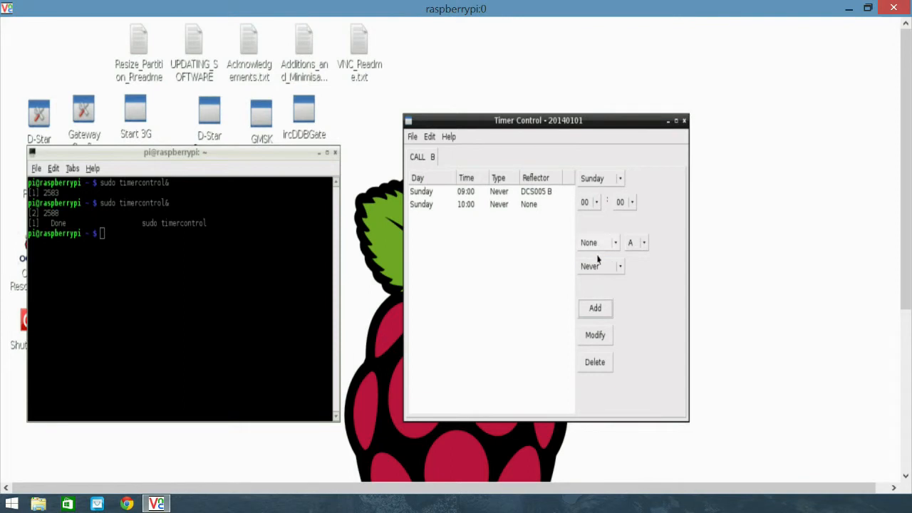
{"action": "mouse_move", "coordinate": [616, 239]}
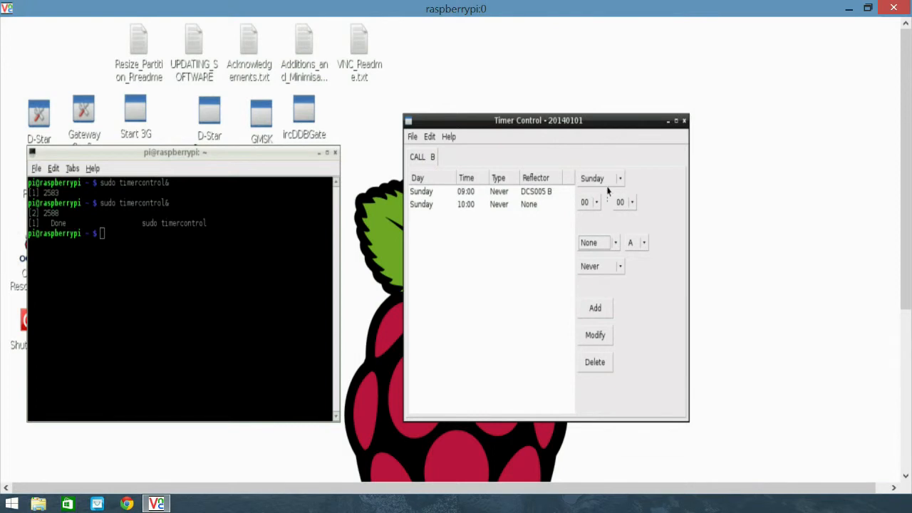
Step: Add a Sat-Sun 11:00 timer entry linking to reflector XRF901
{"action": "left_click", "coordinate": [618, 178]}
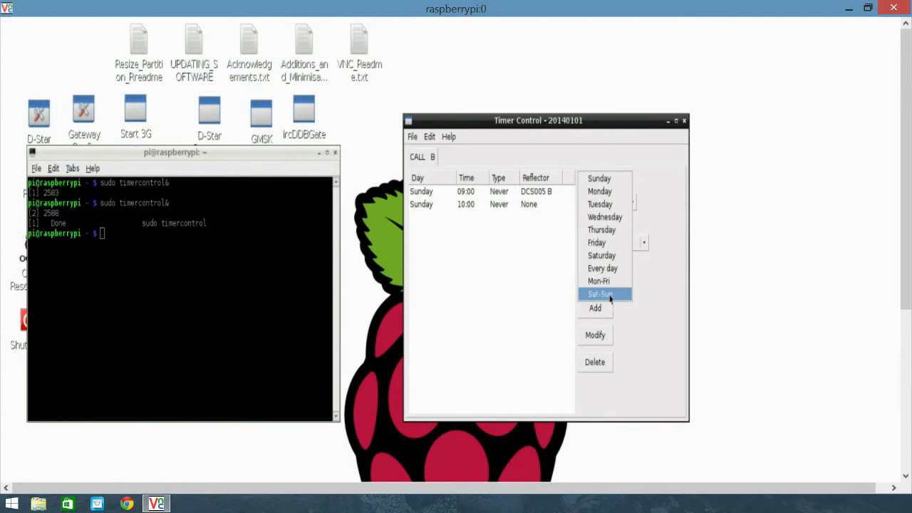
{"action": "left_click", "coordinate": [600, 294]}
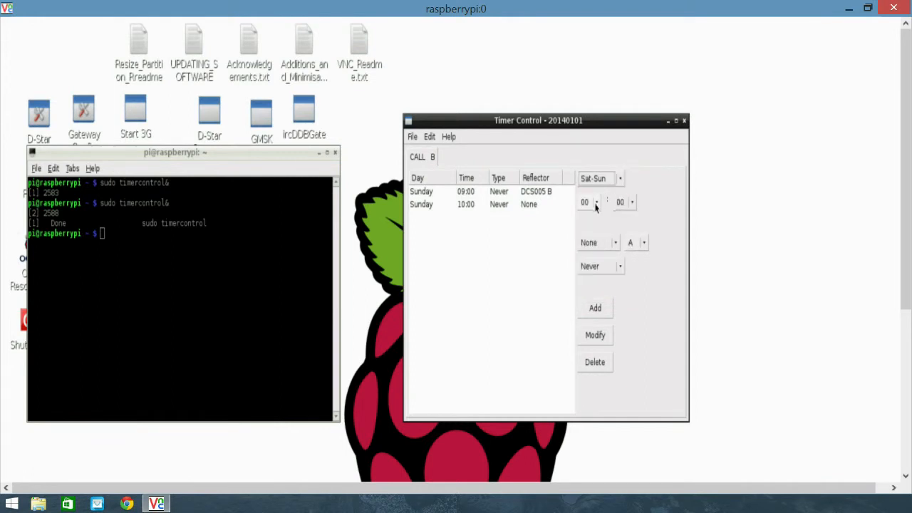
{"action": "left_click", "coordinate": [584, 201]}
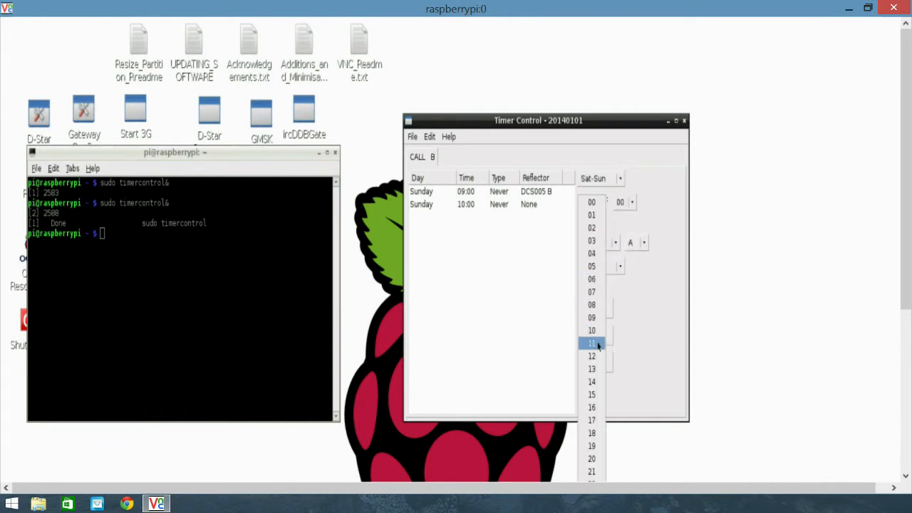
{"action": "left_click", "coordinate": [591, 344]}
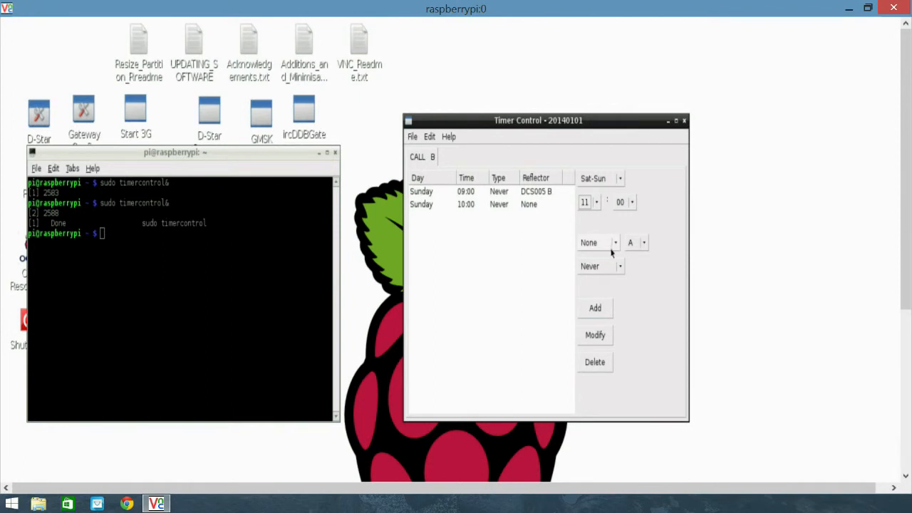
{"action": "left_click", "coordinate": [614, 242]}
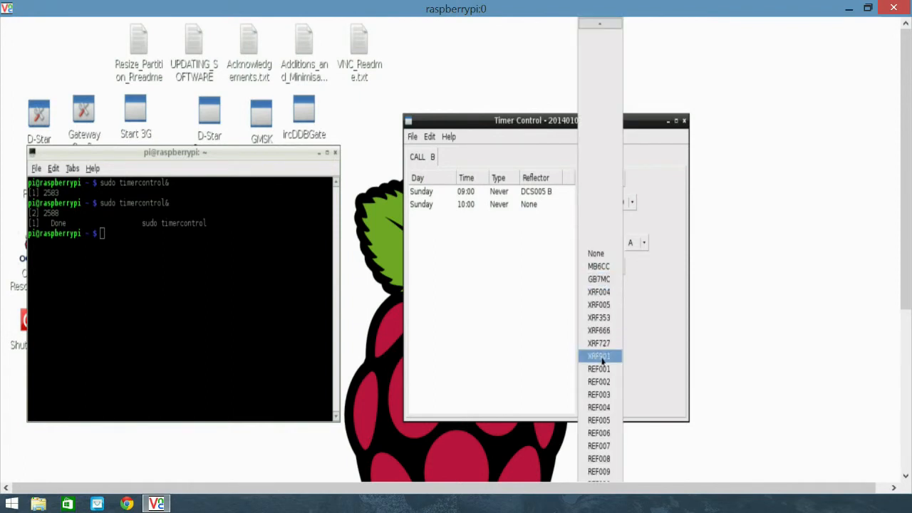
{"action": "left_click", "coordinate": [599, 356]}
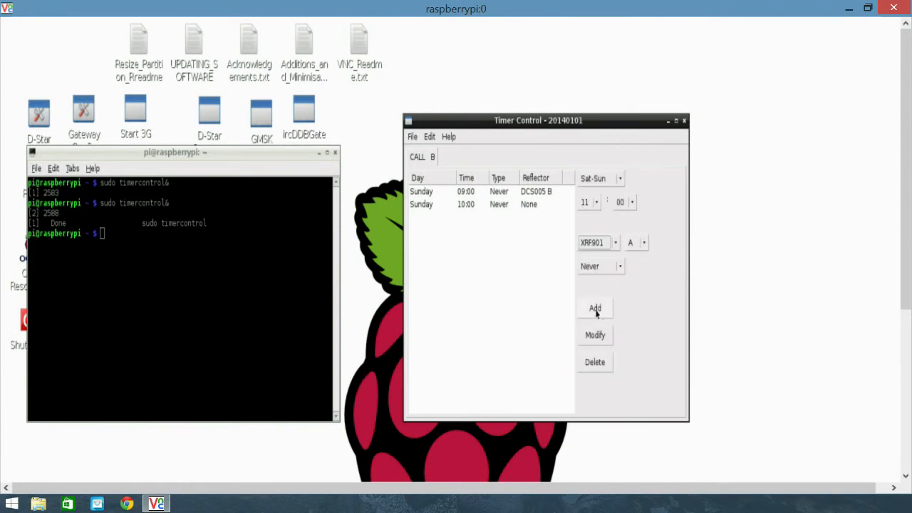
{"action": "left_click", "coordinate": [595, 308]}
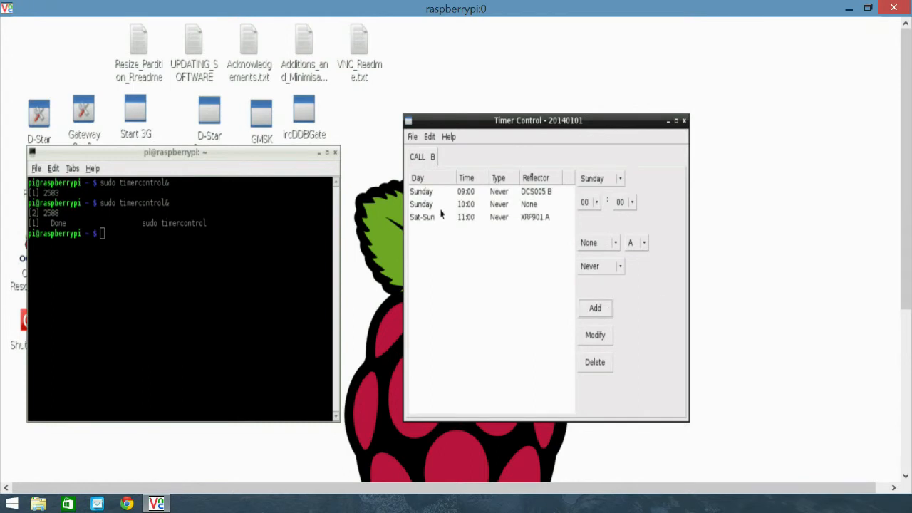
{"action": "mouse_move", "coordinate": [467, 227]}
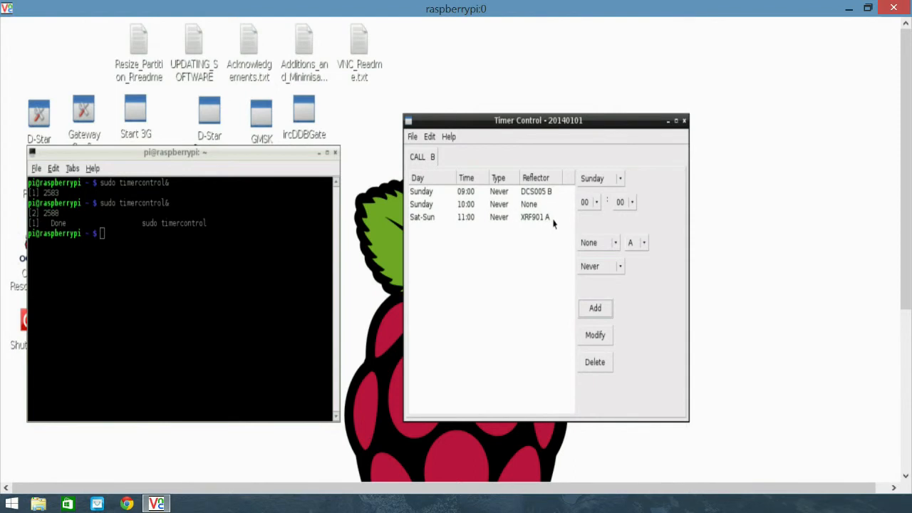
{"action": "mouse_move", "coordinate": [661, 220]}
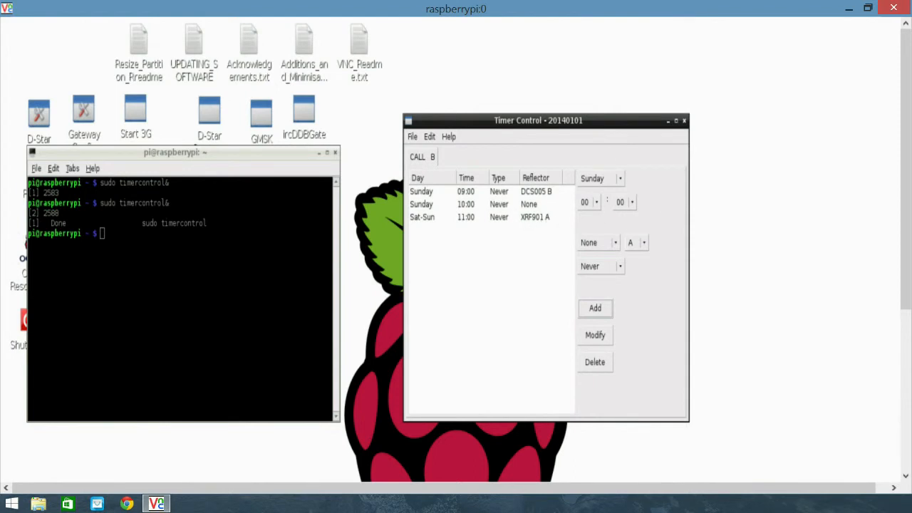
Step: Move the Timer Control window up and left, and open the File menu to quit
{"action": "left_click_drag", "start_coordinate": [538, 119], "coordinate": [528, 104]}
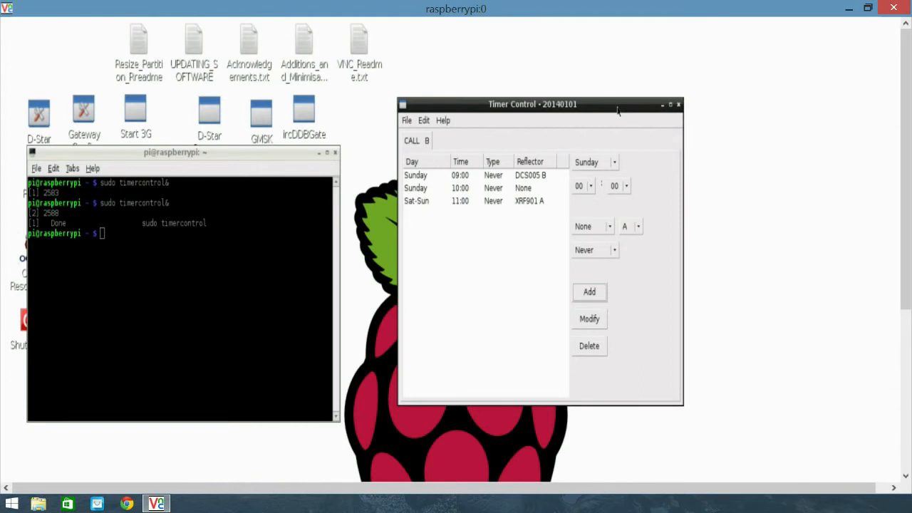
{"action": "mouse_move", "coordinate": [620, 111]}
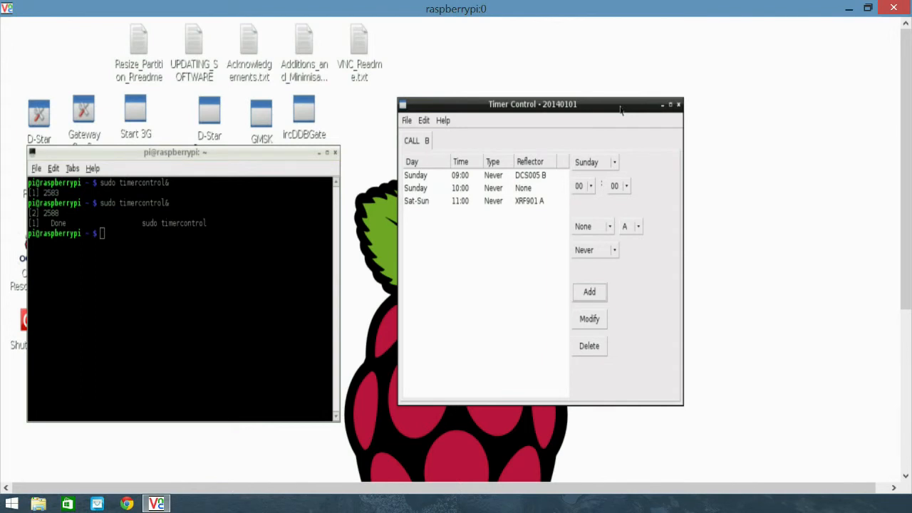
{"action": "mouse_move", "coordinate": [619, 108]}
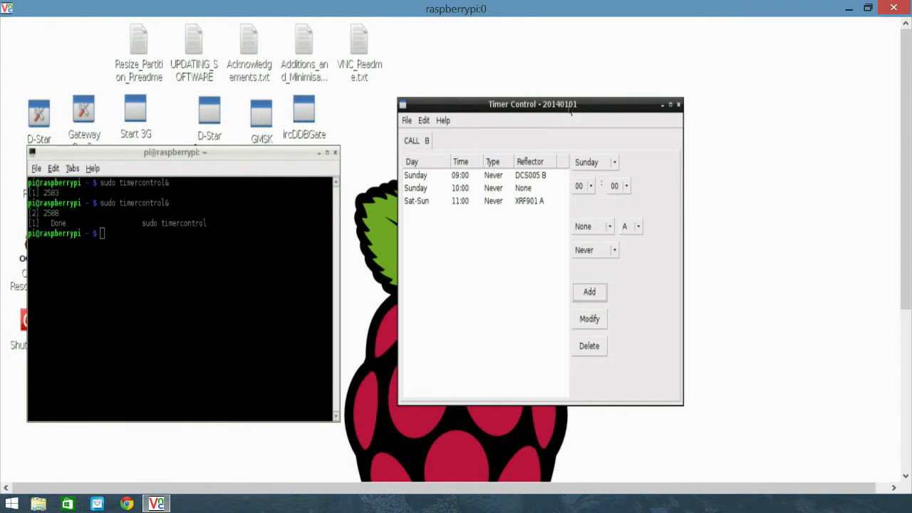
{"action": "mouse_move", "coordinate": [597, 113]}
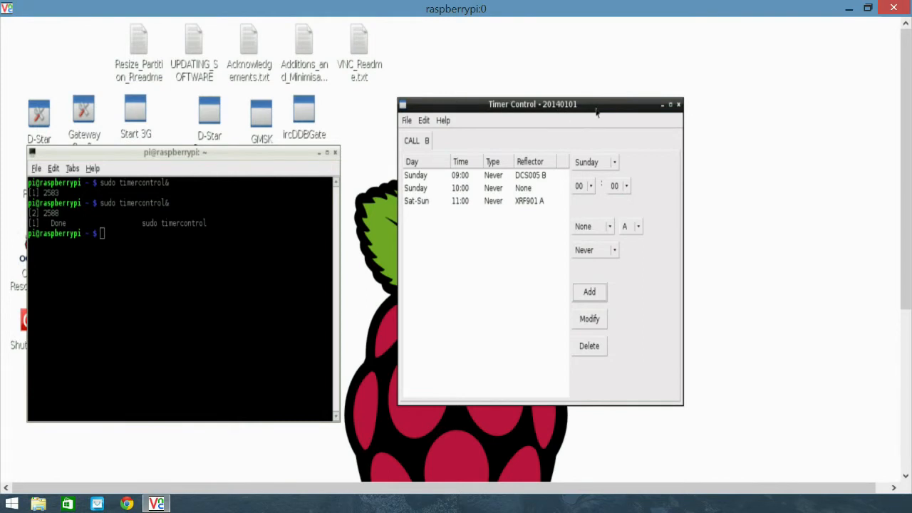
{"action": "mouse_move", "coordinate": [597, 113]}
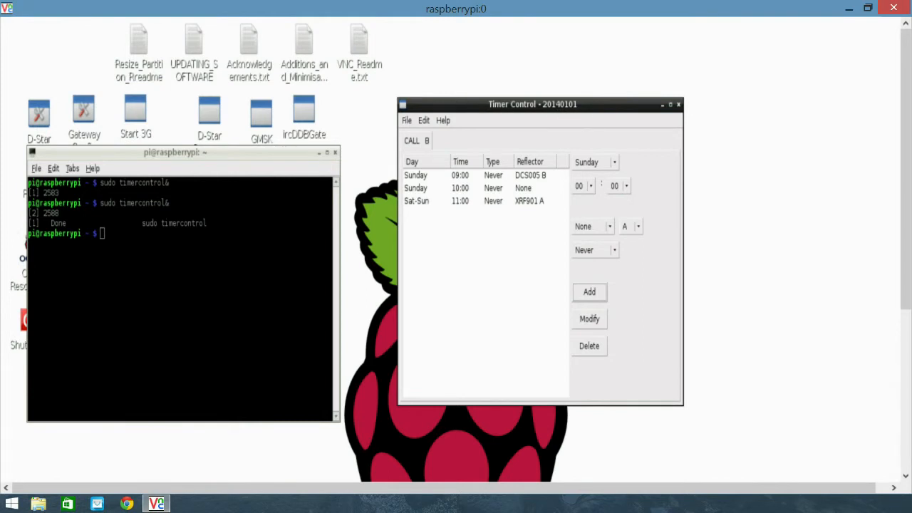
{"action": "left_click_drag", "start_coordinate": [532, 104], "coordinate": [506, 98]}
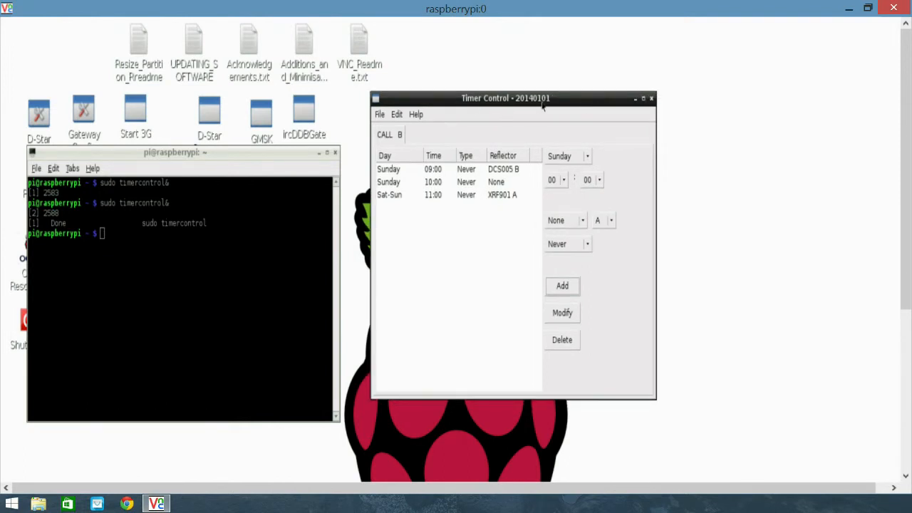
{"action": "mouse_move", "coordinate": [516, 109]}
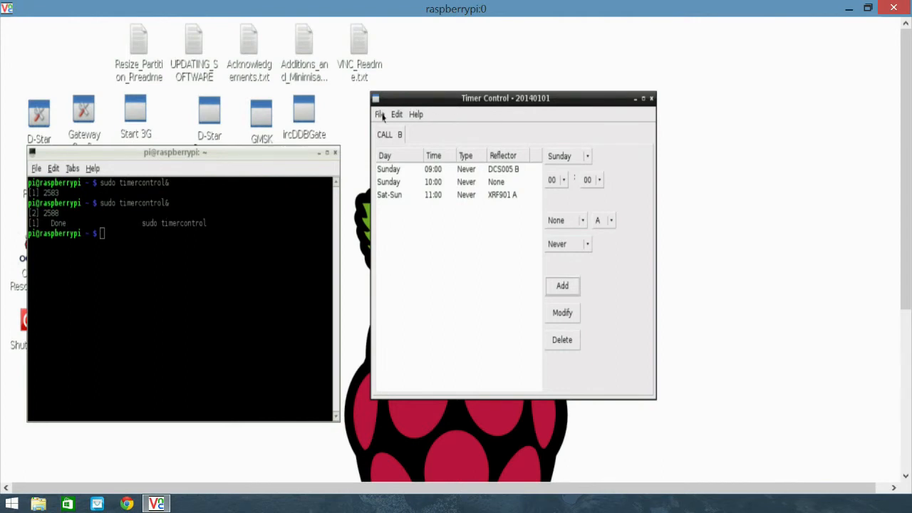
{"action": "left_click", "coordinate": [380, 114]}
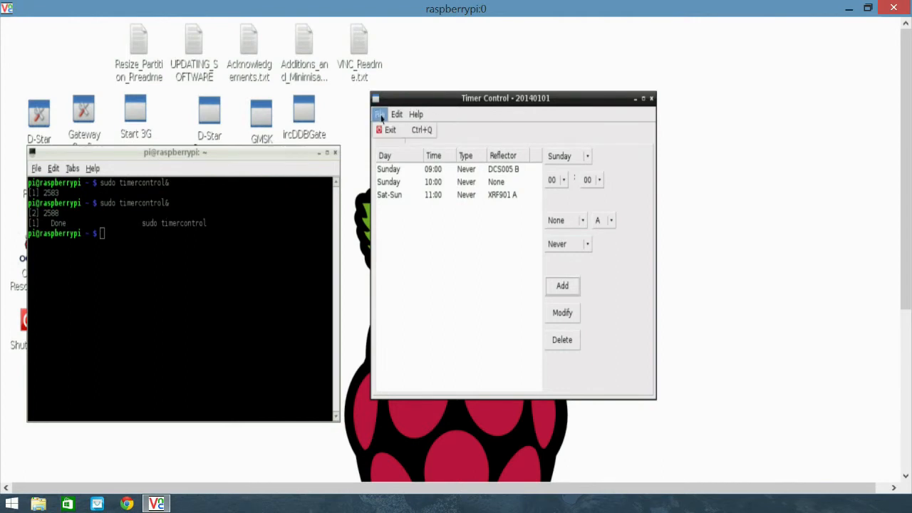
{"action": "mouse_move", "coordinate": [390, 130]}
{"action": "type", "text": "sudo timeserver -gui"}
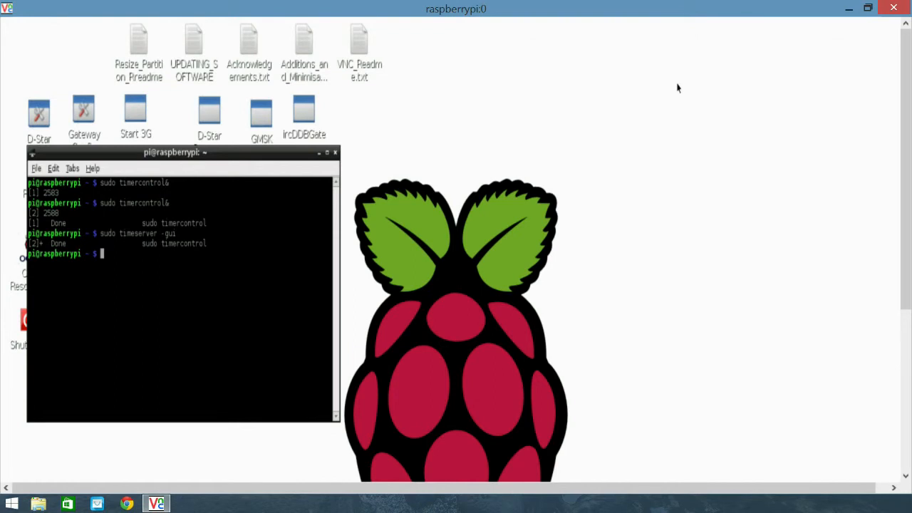
{"action": "mouse_move", "coordinate": [263, 158]}
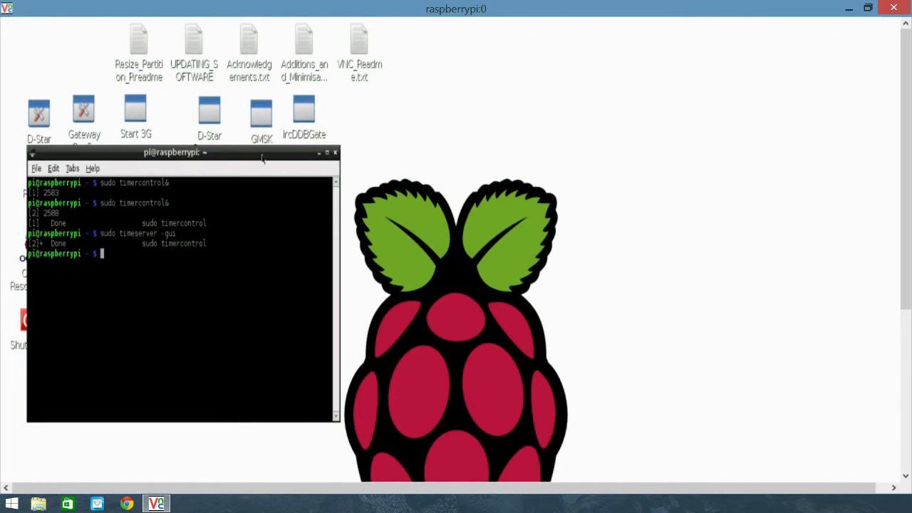
{"action": "mouse_move", "coordinate": [166, 240]}
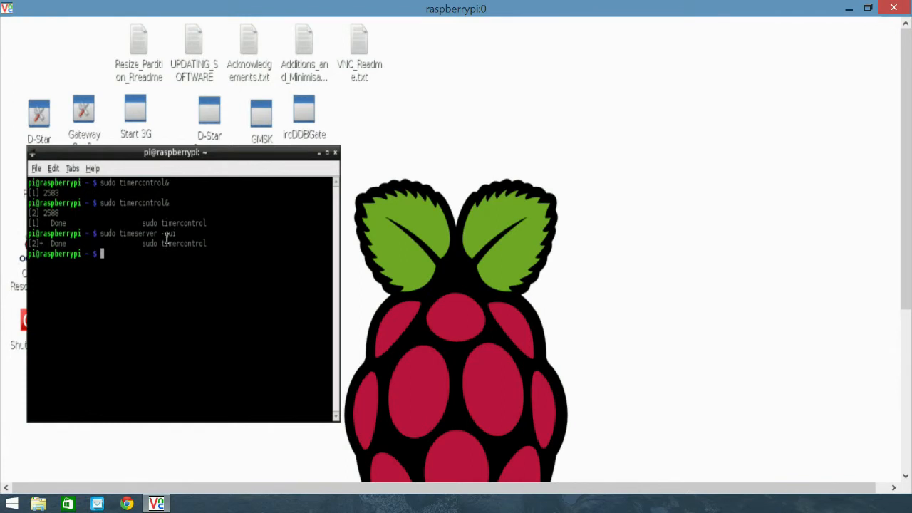
Step: Run 'sudo timeserver -gui', browse the Edit and View menus, and open Time Server Preferences
{"action": "type", "text": "sudo timeserver -gui"}
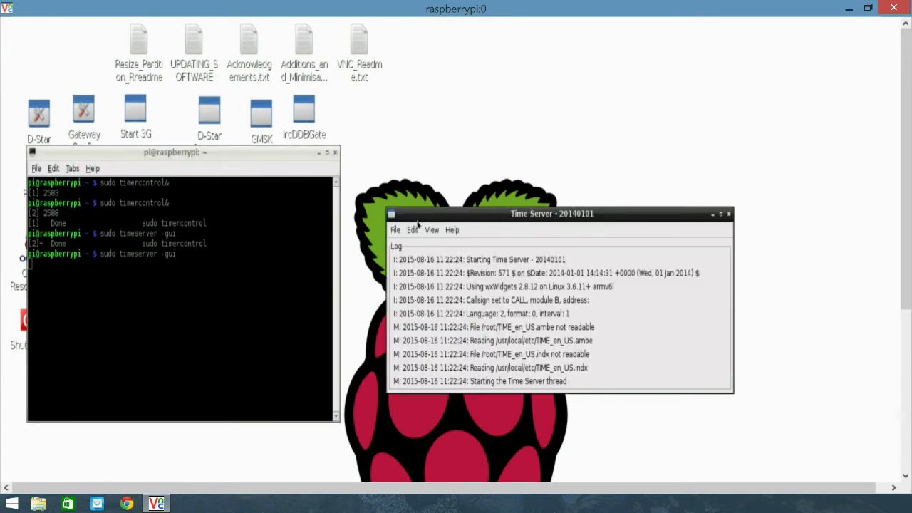
{"action": "left_click", "coordinate": [412, 230]}
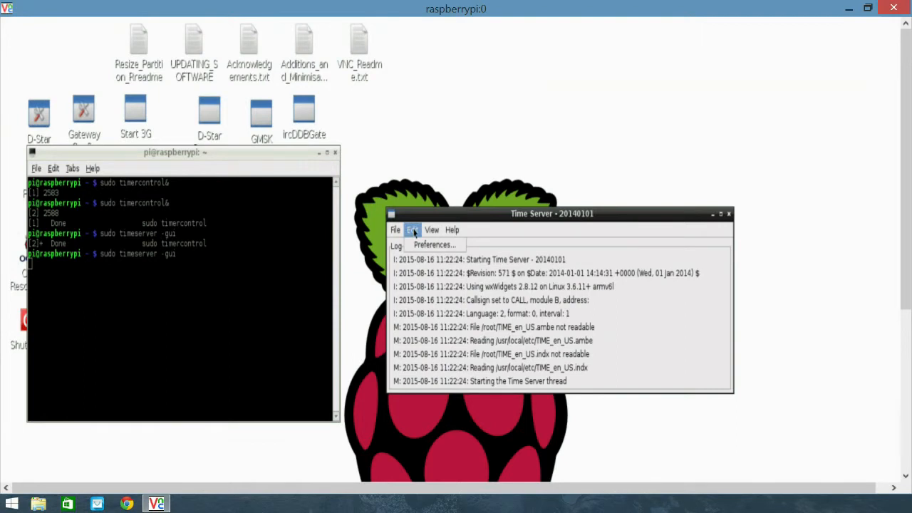
{"action": "left_click", "coordinate": [431, 230]}
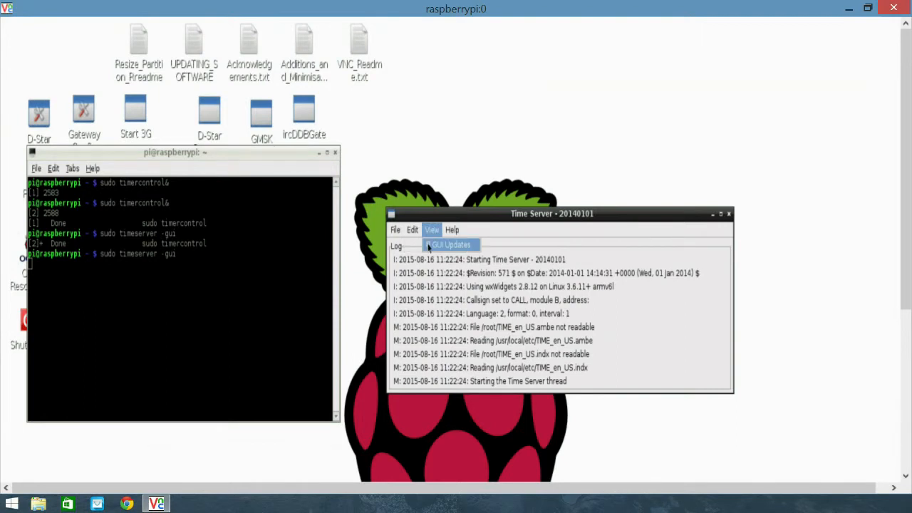
{"action": "left_click", "coordinate": [412, 229]}
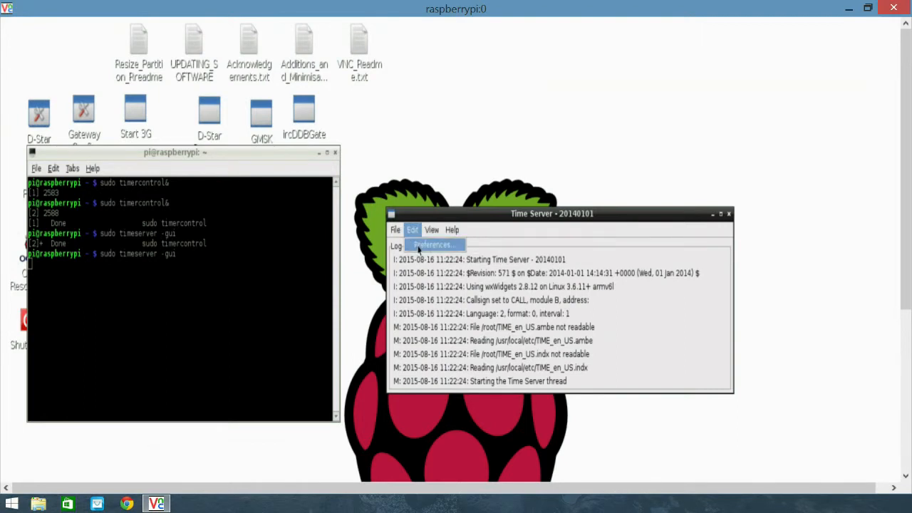
{"action": "left_click", "coordinate": [433, 244]}
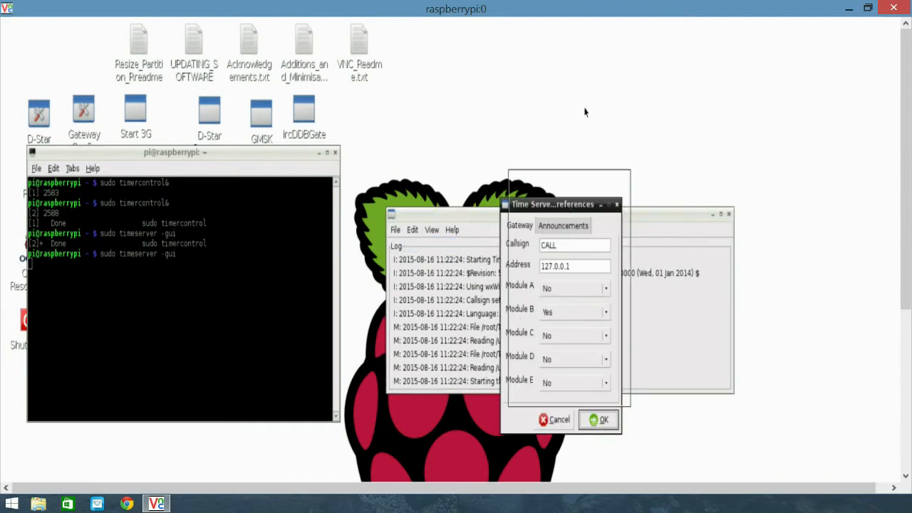
{"action": "left_click_drag", "start_coordinate": [552, 204], "coordinate": [570, 108]}
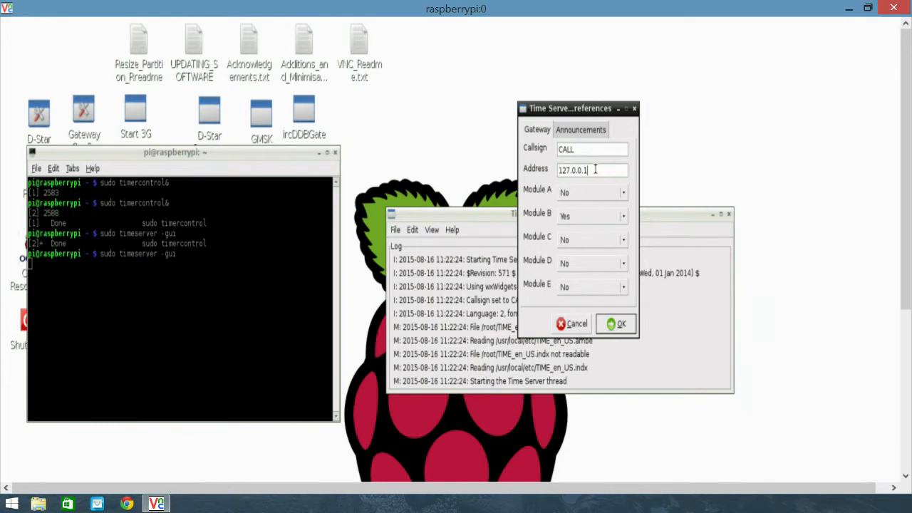
{"action": "left_click", "coordinate": [563, 170]}
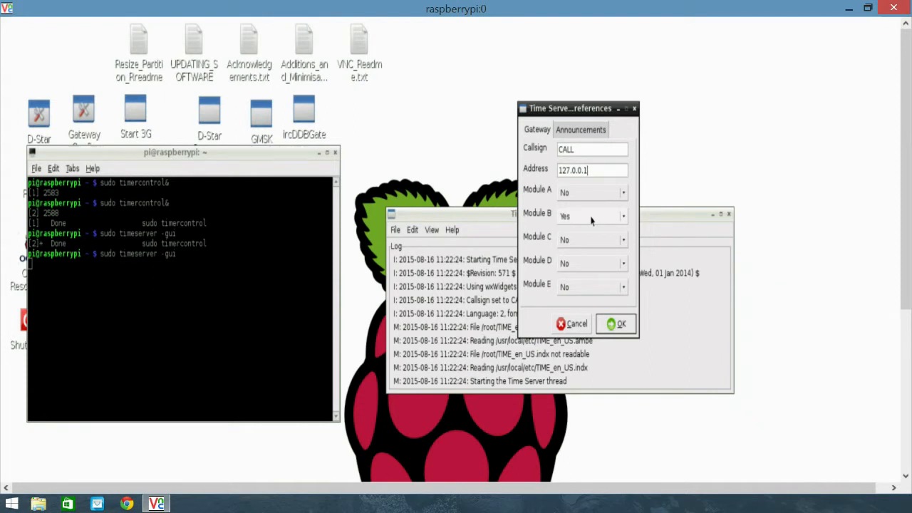
Step: Enter callsign CALL, enable modules B and C, and set modules A and D to No
{"action": "left_click", "coordinate": [624, 192]}
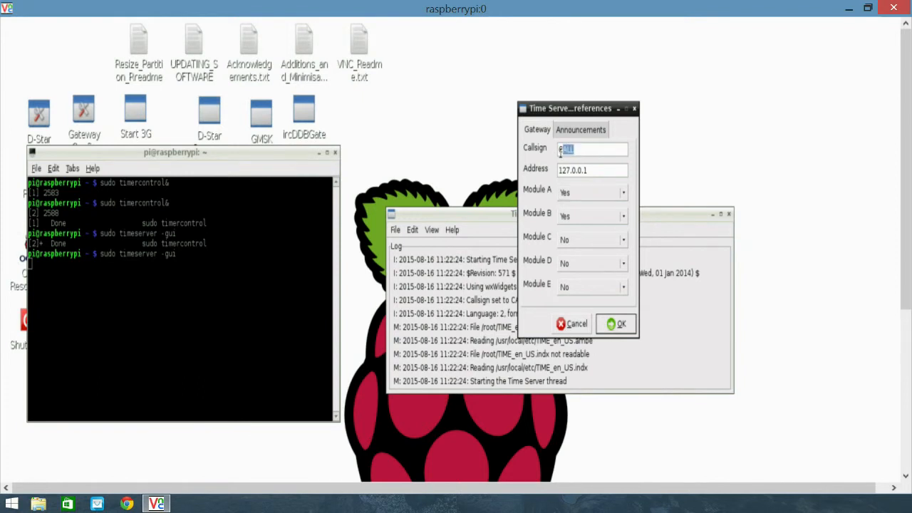
{"action": "type", "text": "CALL"}
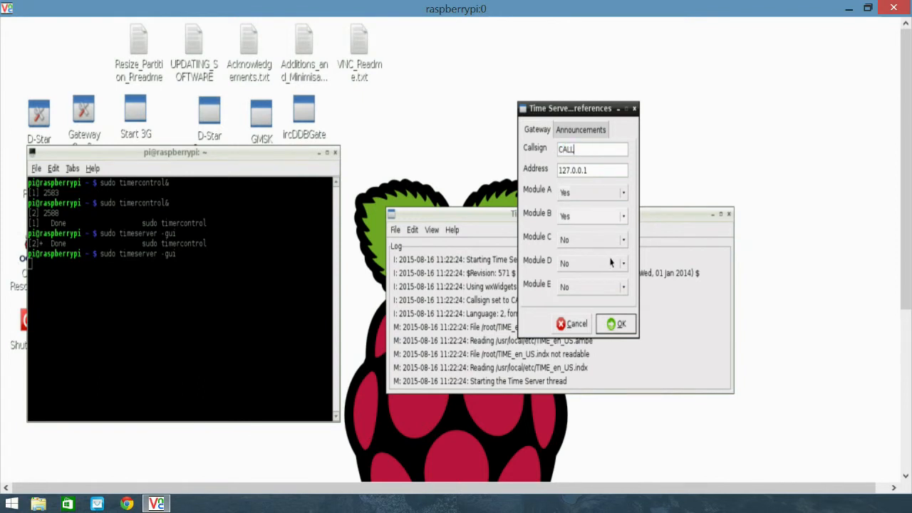
{"action": "left_click", "coordinate": [624, 238]}
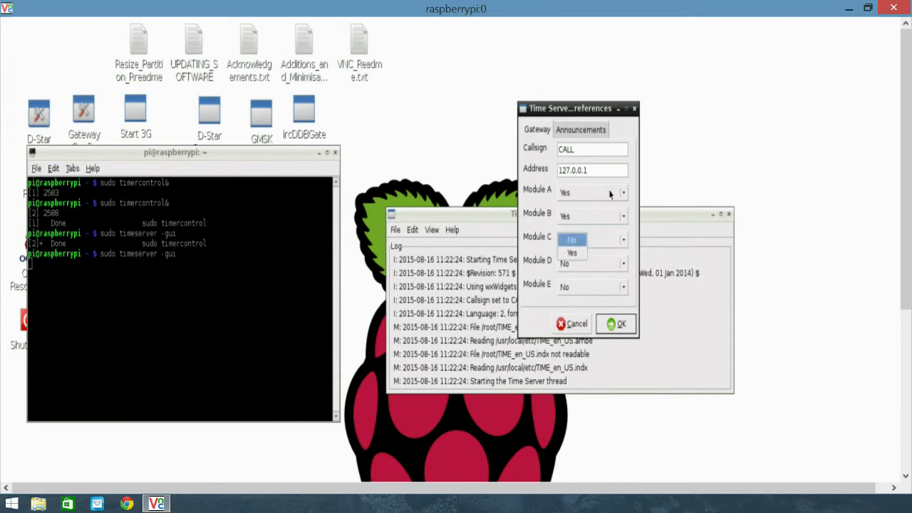
{"action": "left_click", "coordinate": [572, 252]}
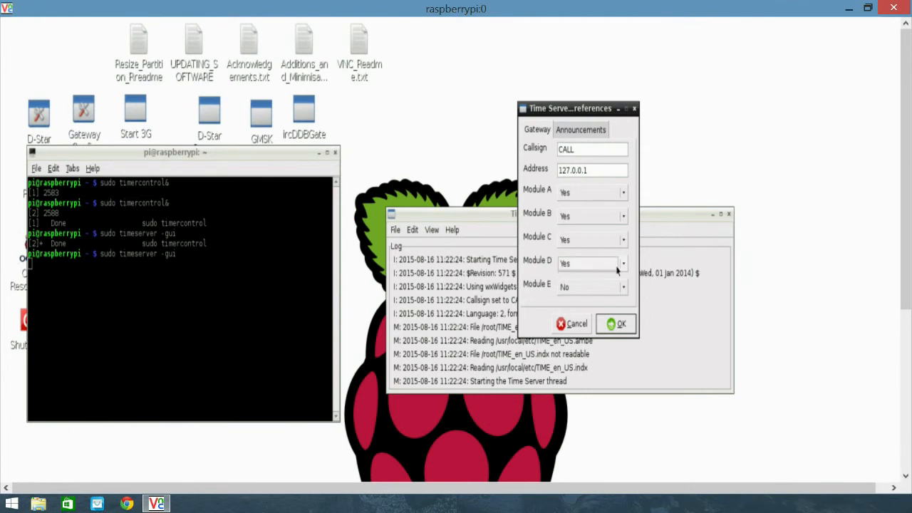
{"action": "left_click", "coordinate": [624, 262]}
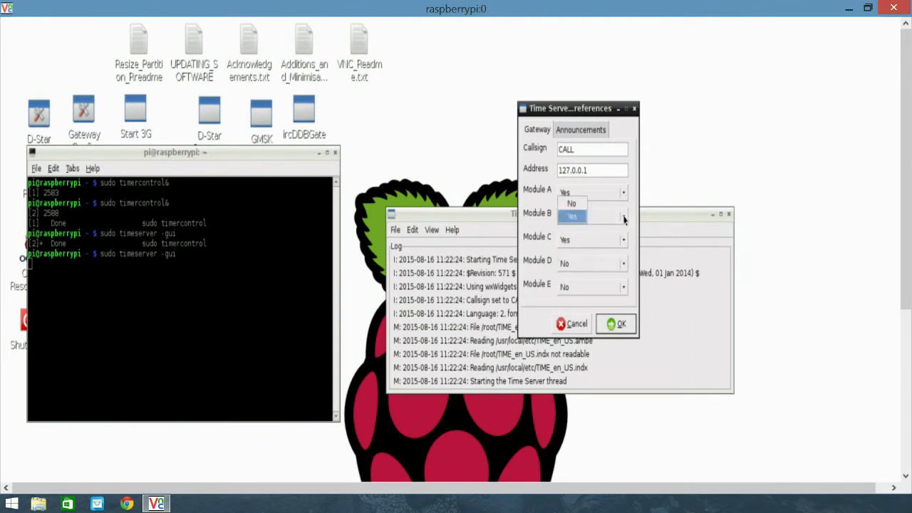
{"action": "left_click", "coordinate": [572, 216]}
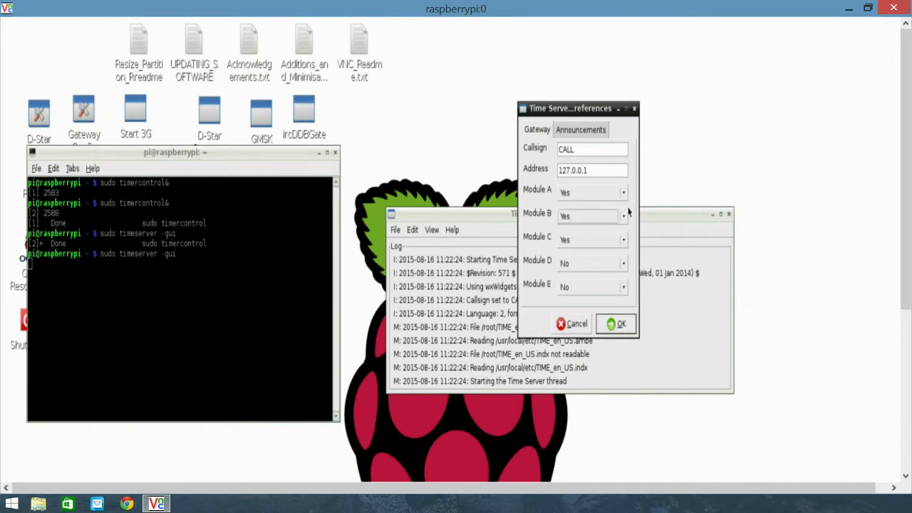
{"action": "left_click", "coordinate": [623, 192]}
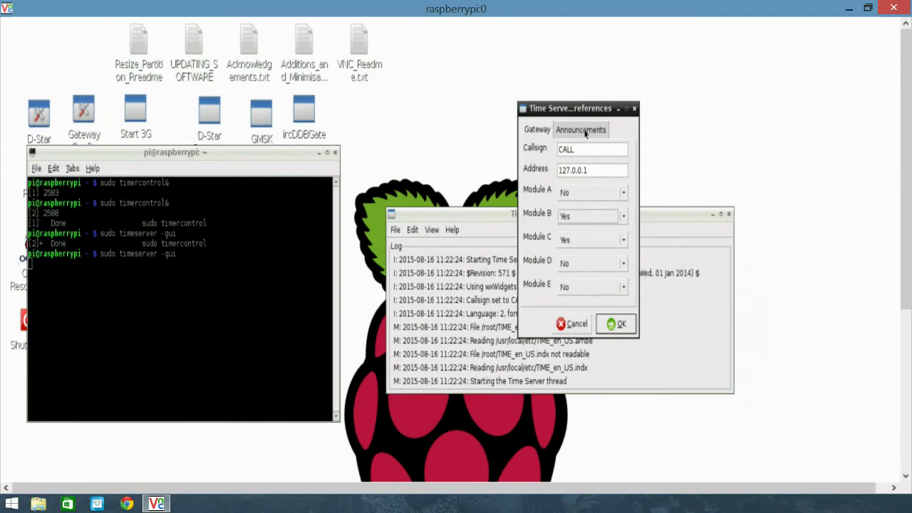
Step: Under Announcements, set language to English 1 (US) and format to Voice, time only
{"action": "left_click", "coordinate": [580, 129]}
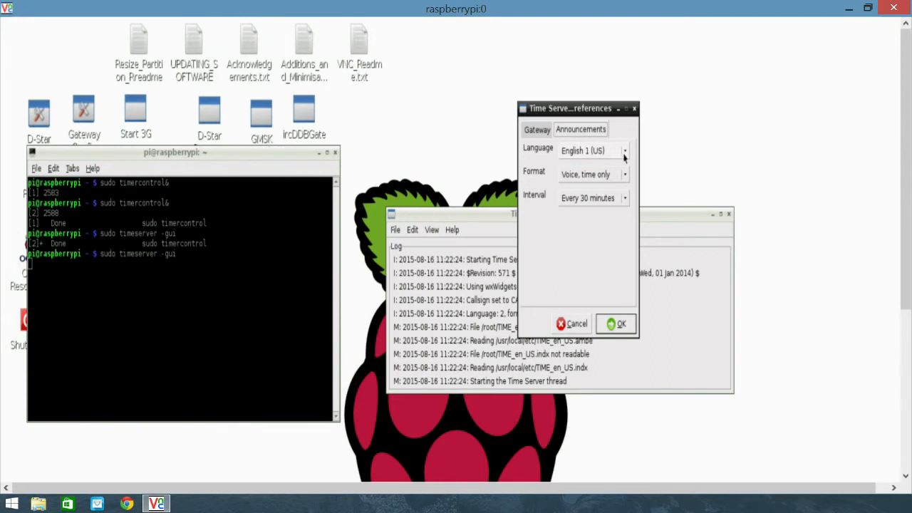
{"action": "left_click", "coordinate": [625, 150]}
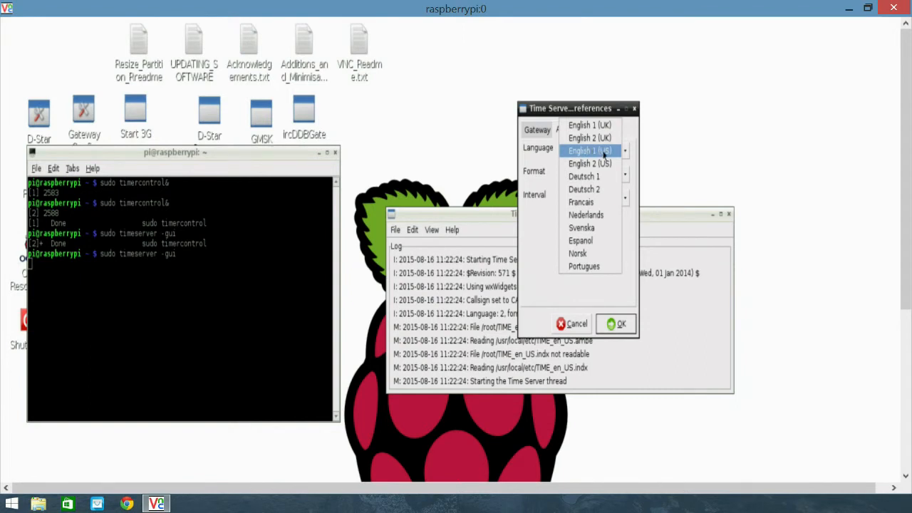
{"action": "left_click", "coordinate": [588, 150]}
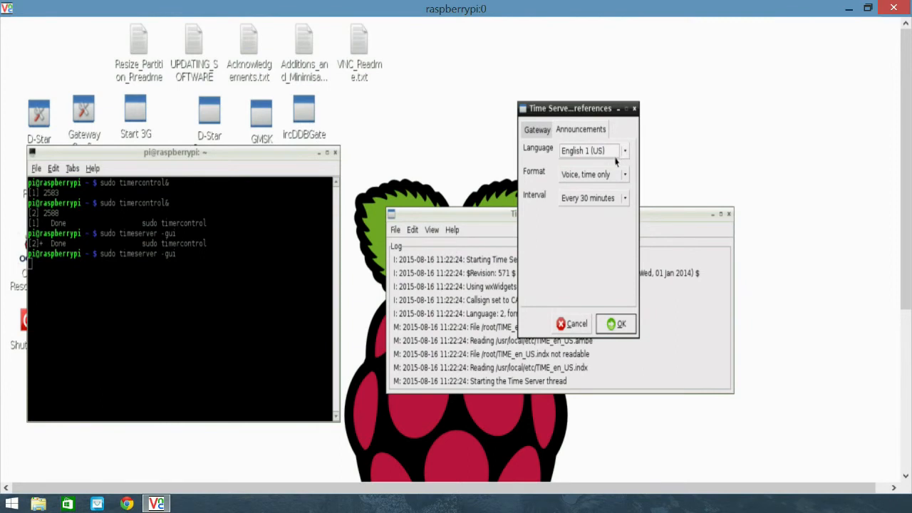
{"action": "mouse_move", "coordinate": [627, 178]}
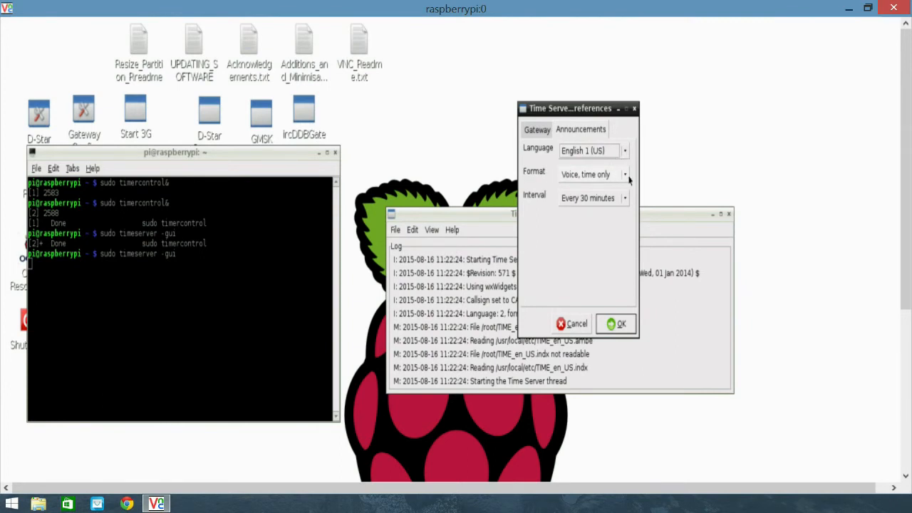
{"action": "left_click", "coordinate": [624, 175]}
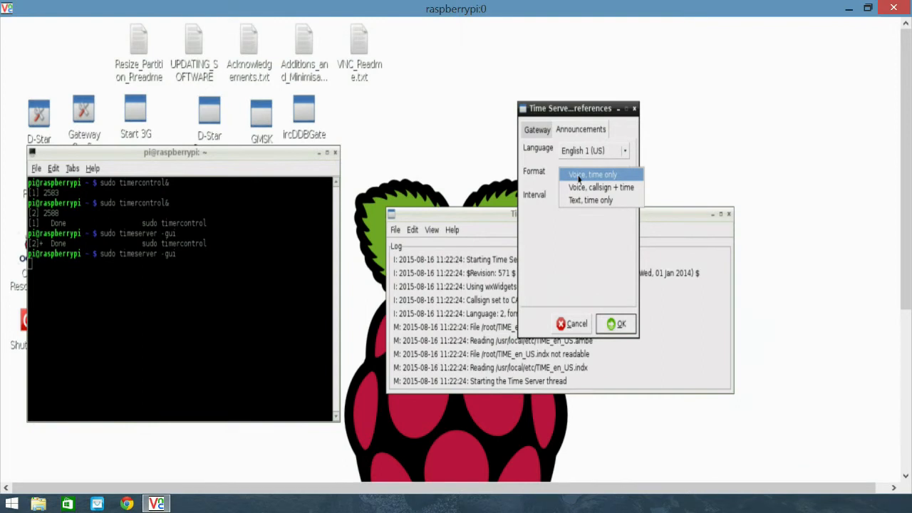
{"action": "mouse_move", "coordinate": [625, 178]}
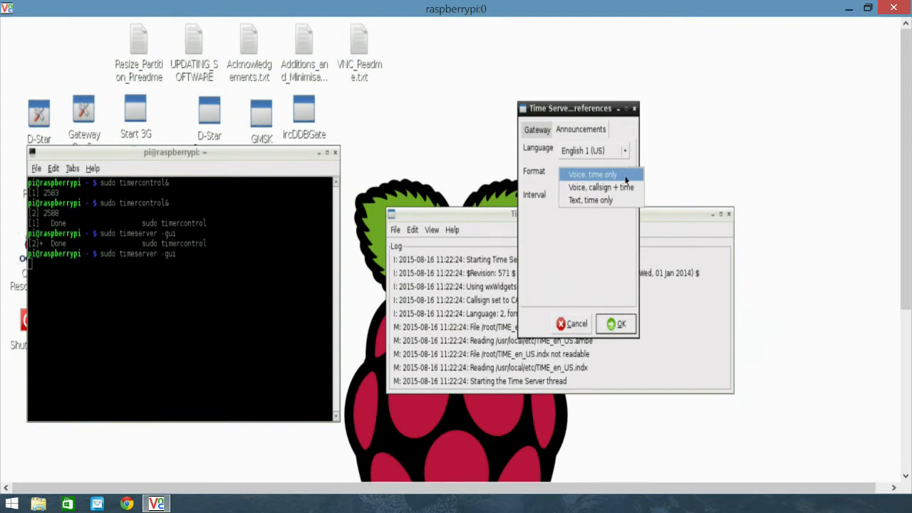
{"action": "mouse_move", "coordinate": [625, 179]}
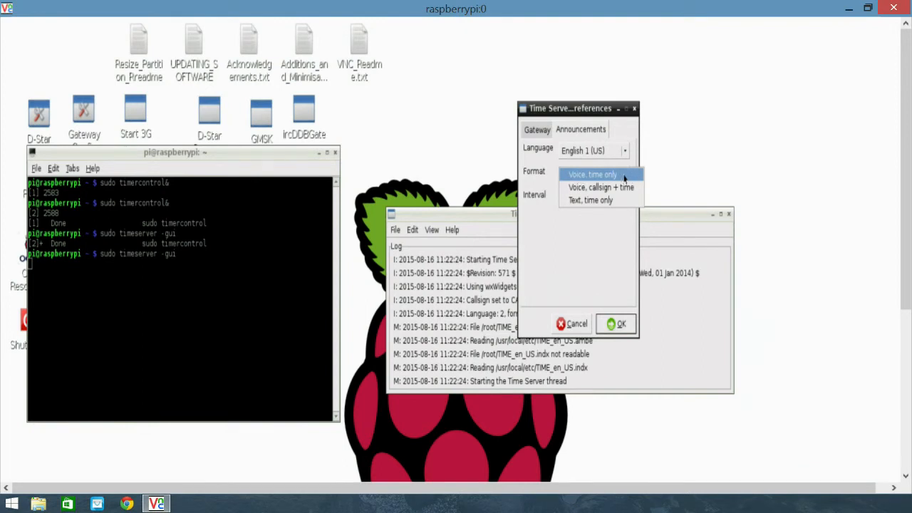
{"action": "mouse_move", "coordinate": [625, 179]}
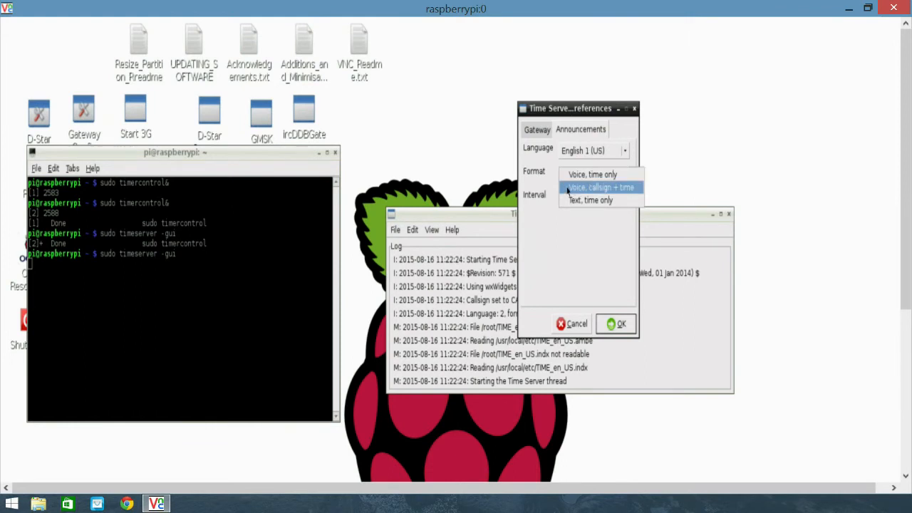
{"action": "mouse_move", "coordinate": [604, 192]}
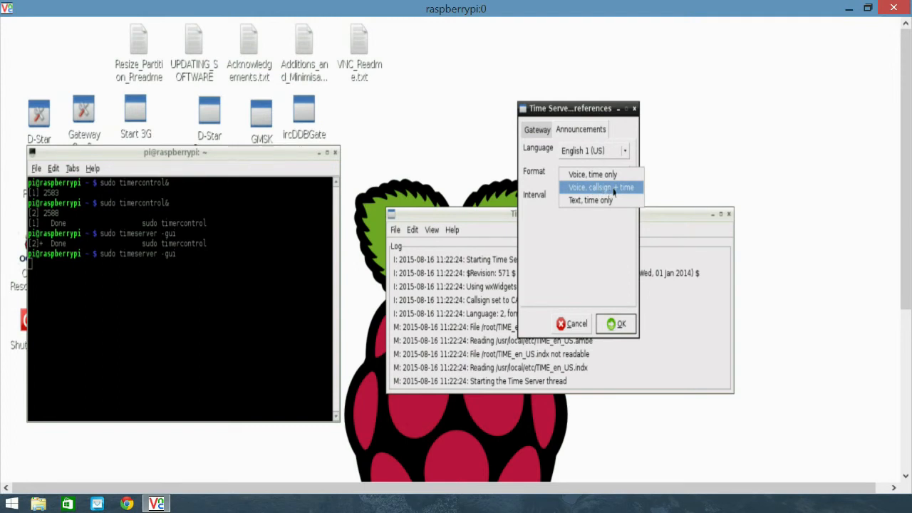
{"action": "mouse_move", "coordinate": [618, 194]}
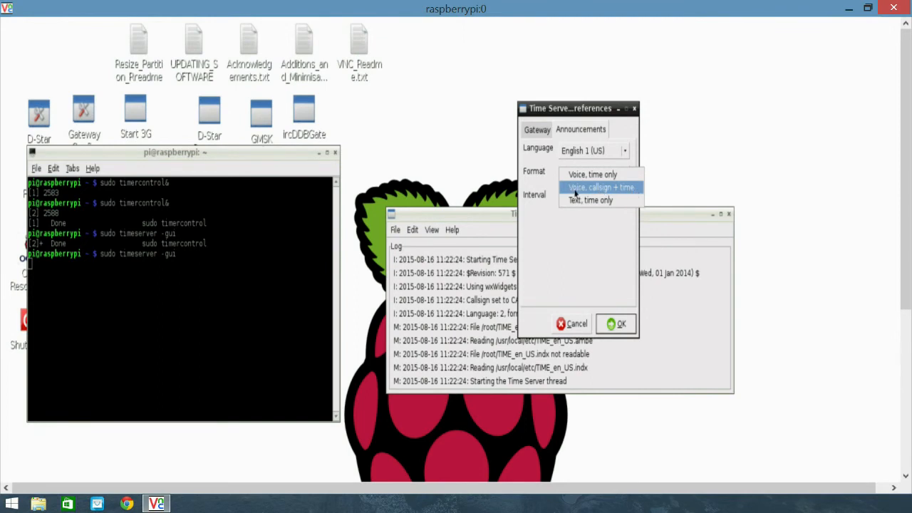
{"action": "mouse_move", "coordinate": [639, 191]}
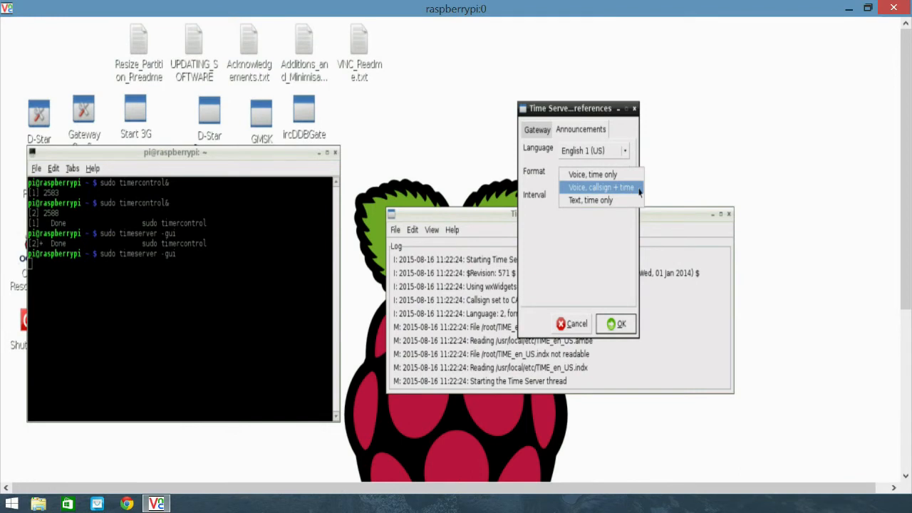
{"action": "mouse_move", "coordinate": [636, 194]}
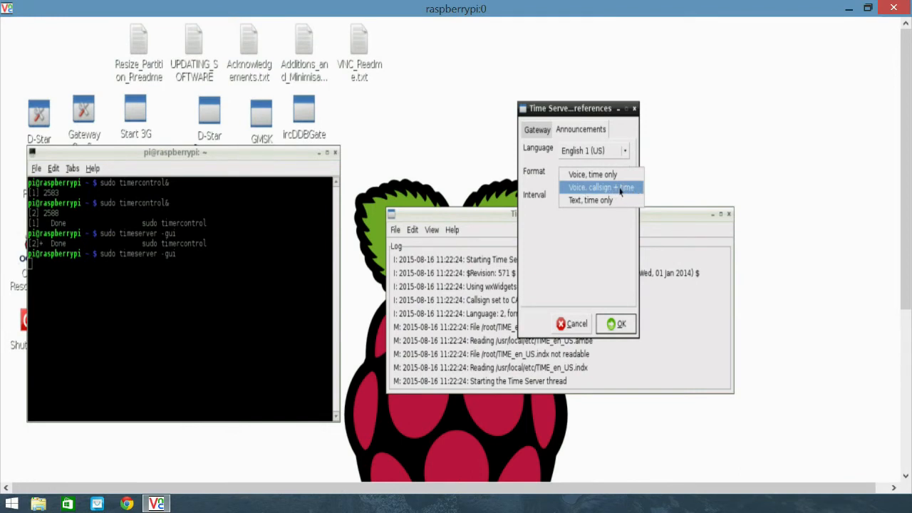
{"action": "mouse_move", "coordinate": [617, 198]}
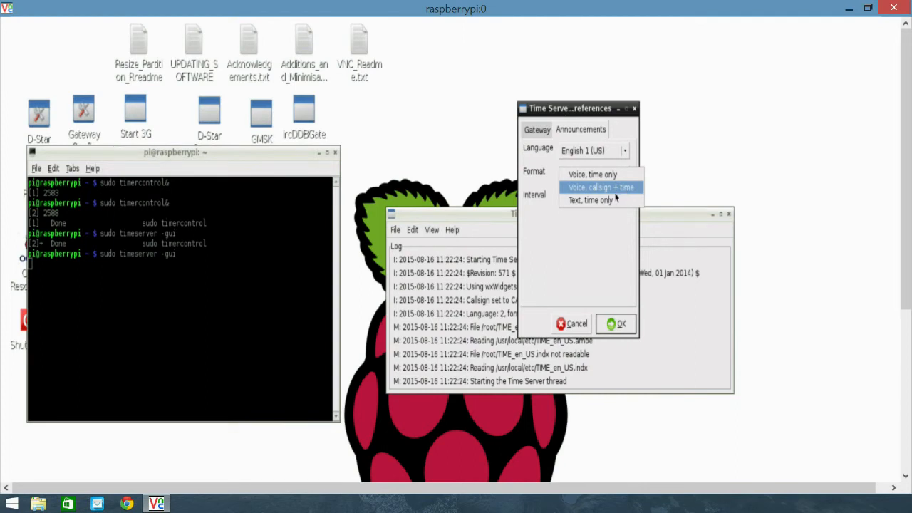
{"action": "mouse_move", "coordinate": [590, 200]}
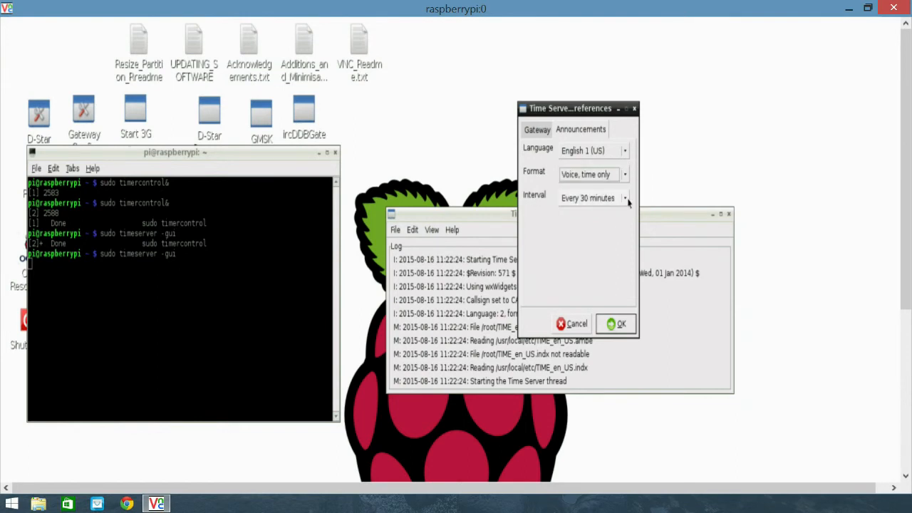
Step: Set the announcement interval to every 30 minutes and save the preferences
{"action": "left_click", "coordinate": [625, 198]}
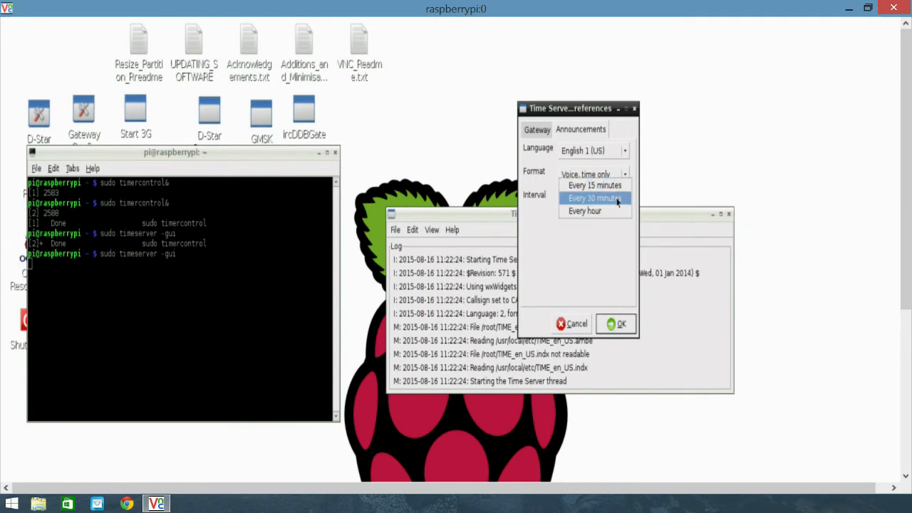
{"action": "left_click", "coordinate": [595, 198]}
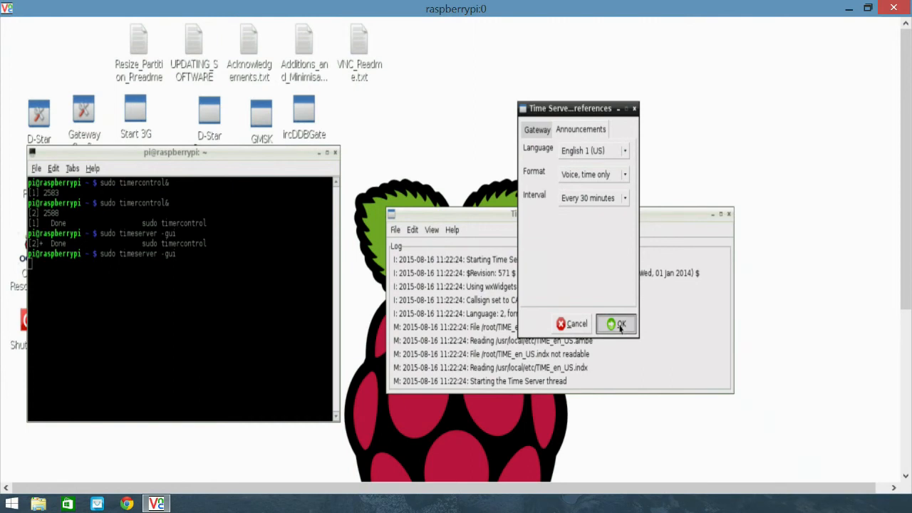
{"action": "left_click", "coordinate": [617, 323]}
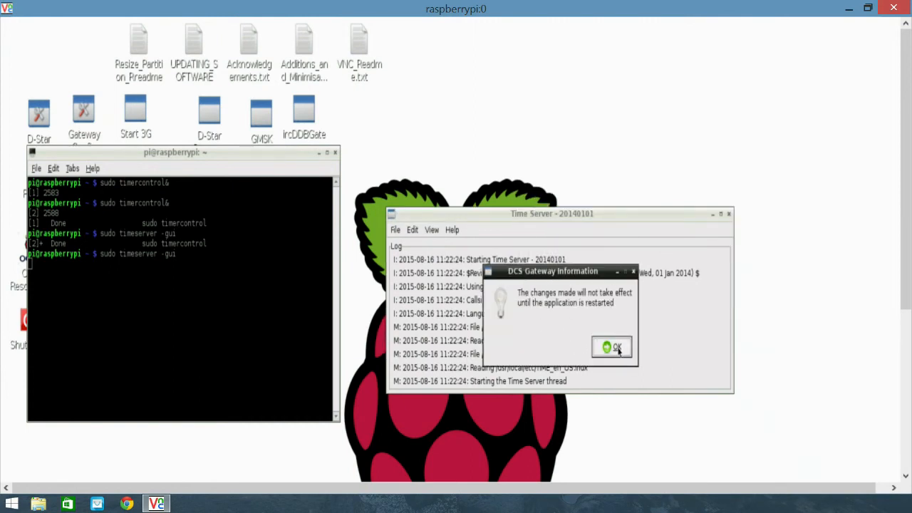
Step: Dismiss the restart notice and exit Time Server via File > Exit
{"action": "left_click", "coordinate": [611, 346]}
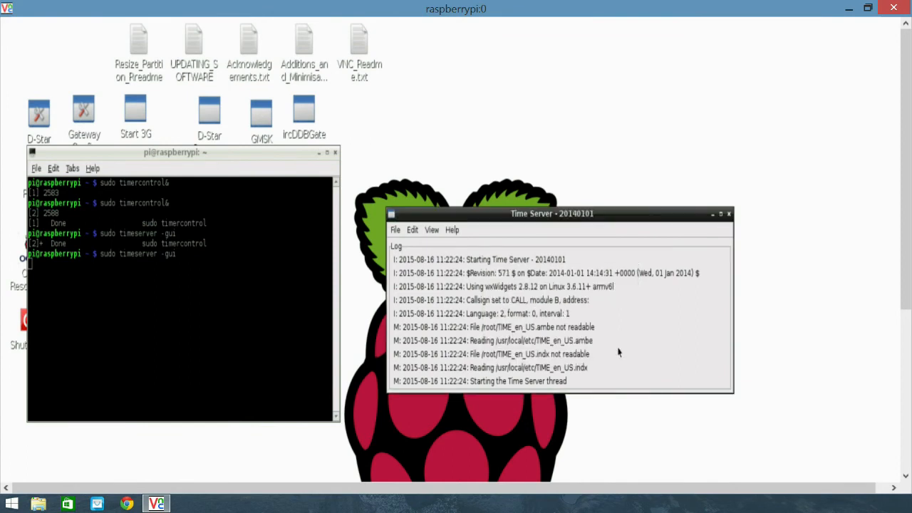
{"action": "mouse_move", "coordinate": [627, 293]}
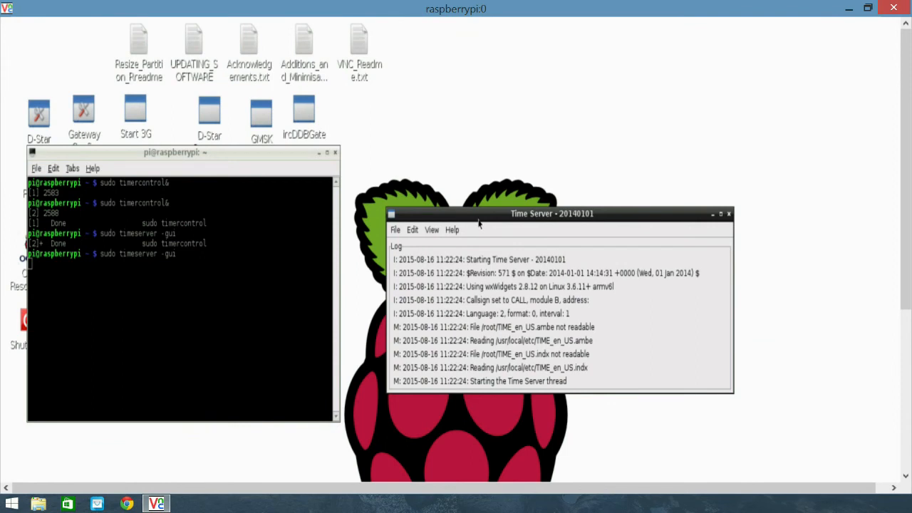
{"action": "left_click", "coordinate": [396, 230]}
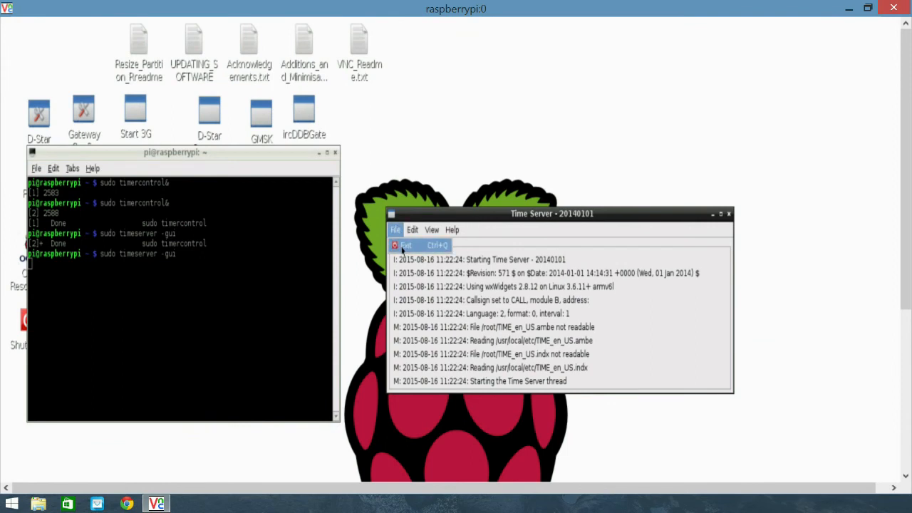
{"action": "left_click", "coordinate": [406, 245]}
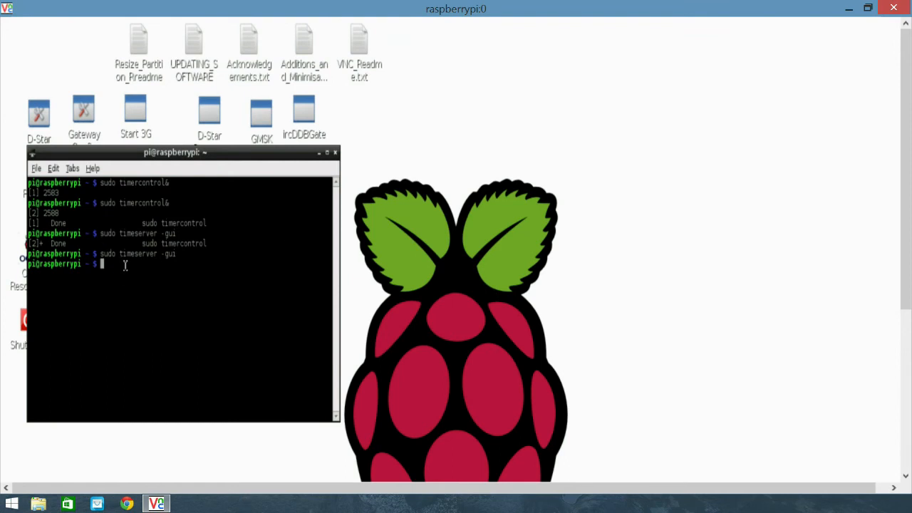
Step: Relaunch Time Server with 'sudo timeserver -gui' and move its window higher
{"action": "type", "text": "sudo timeserver -gui"}
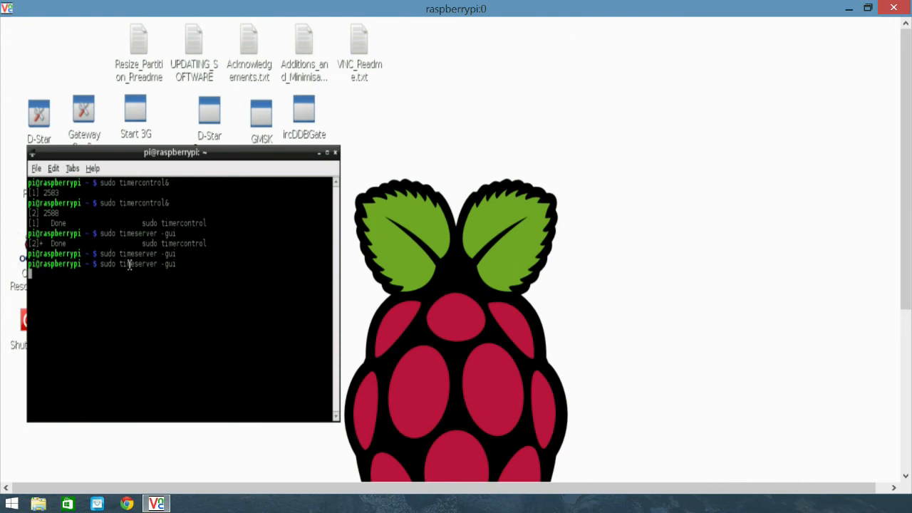
{"action": "key", "text": "Return"}
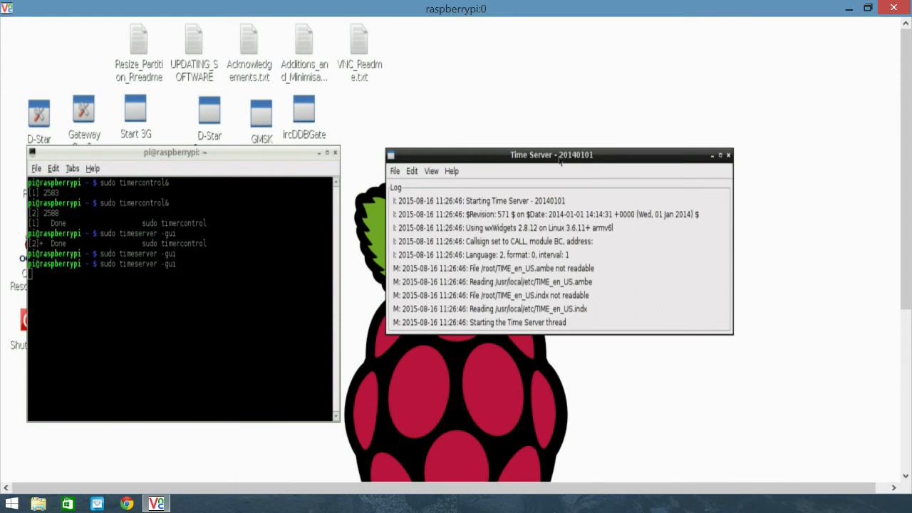
{"action": "left_click_drag", "start_coordinate": [551, 155], "coordinate": [543, 128]}
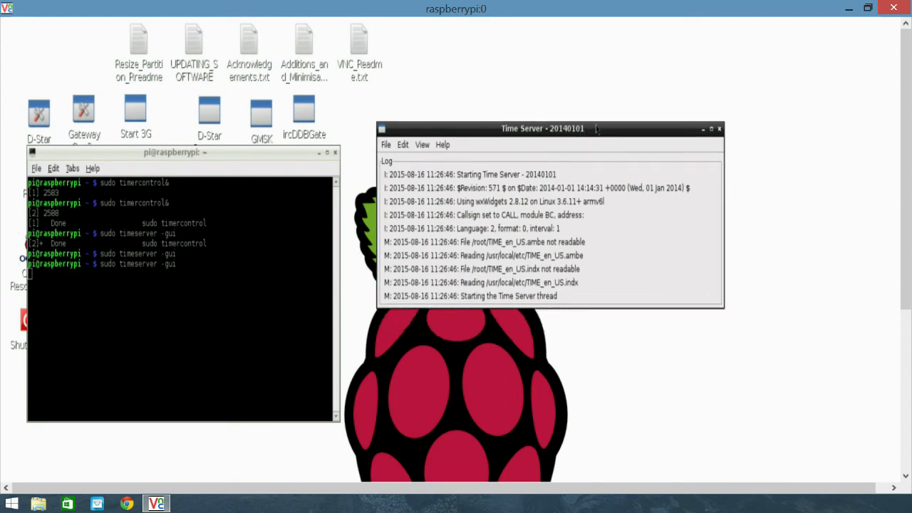